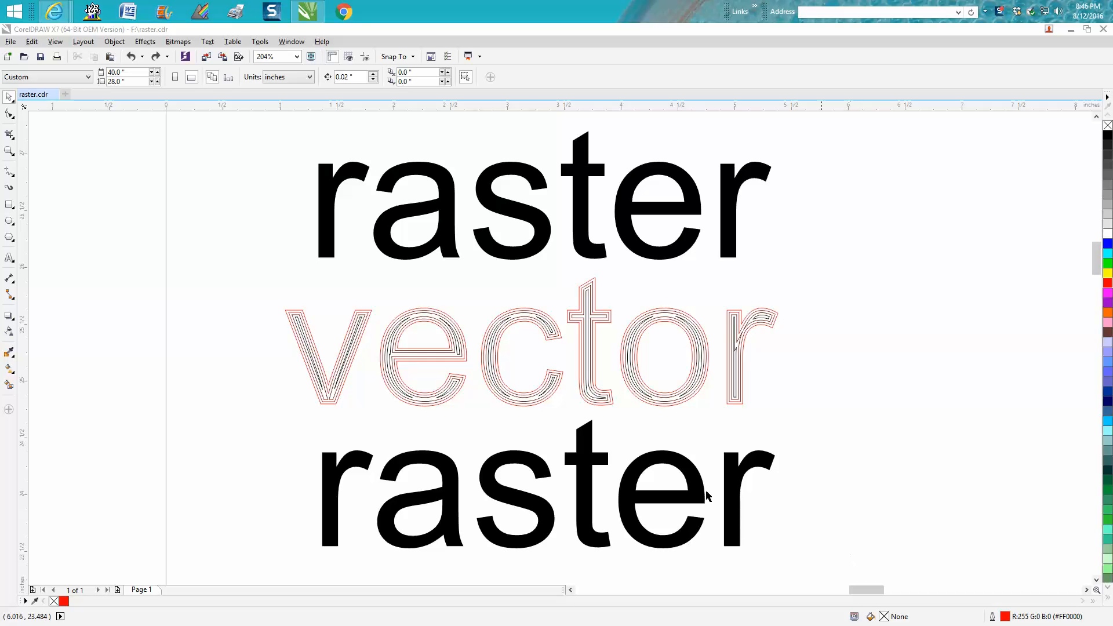
mouse_move(524, 320)
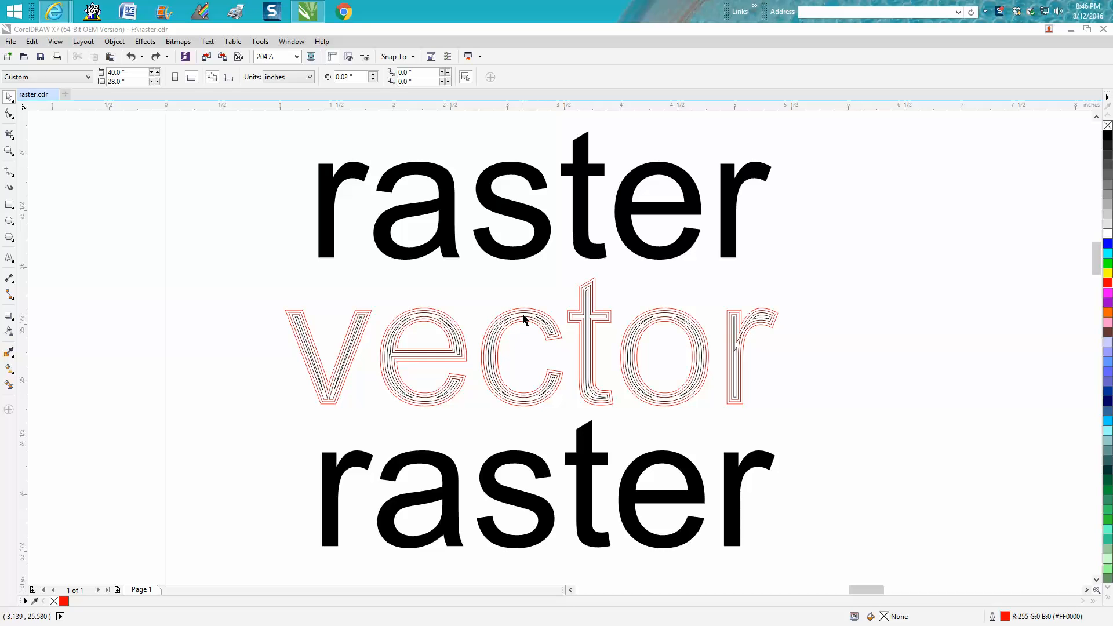
mouse_move(440, 237)
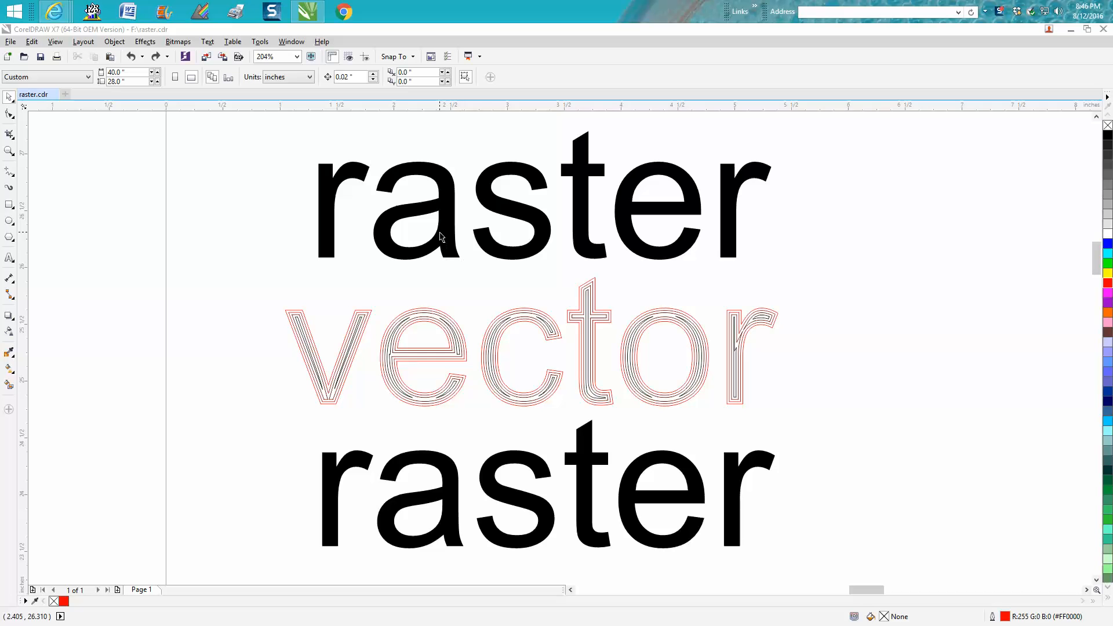
mouse_move(445, 293)
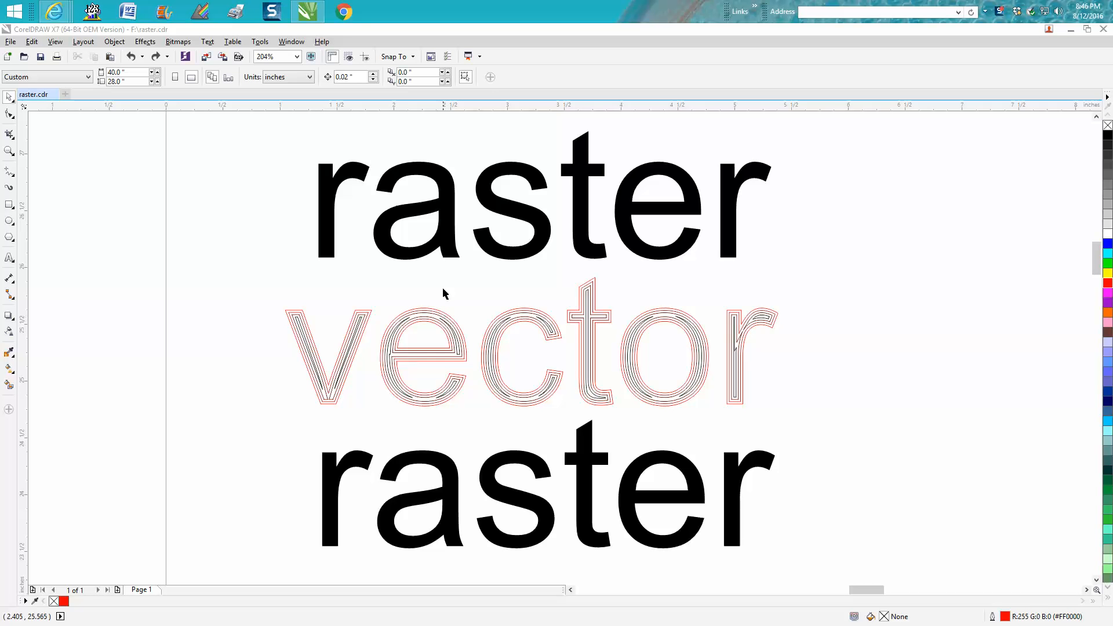
mouse_move(447, 332)
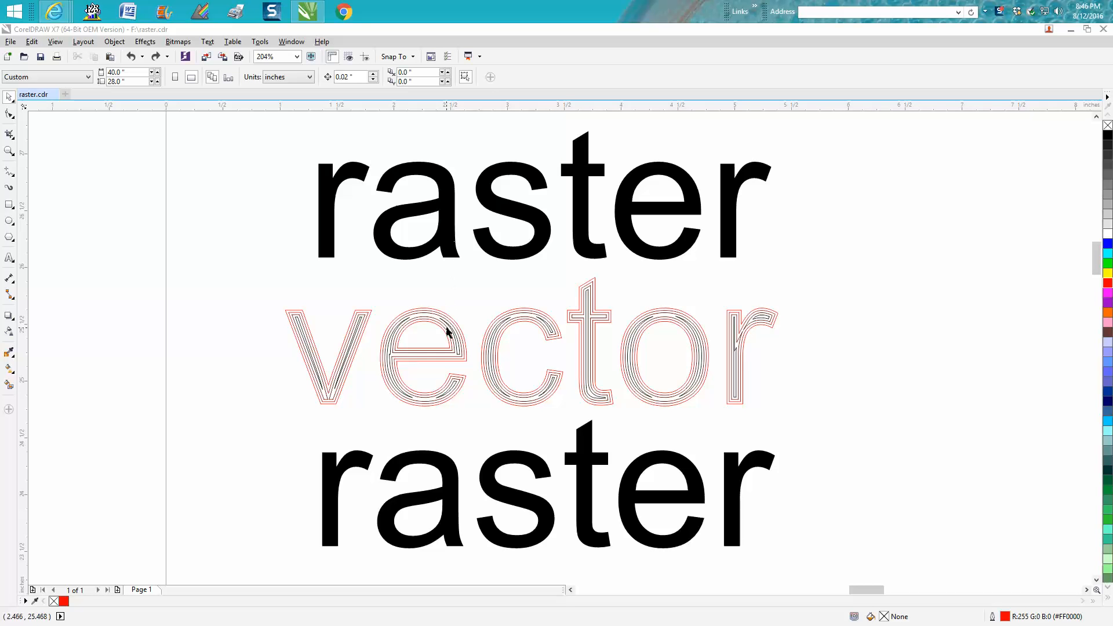
mouse_move(454, 332)
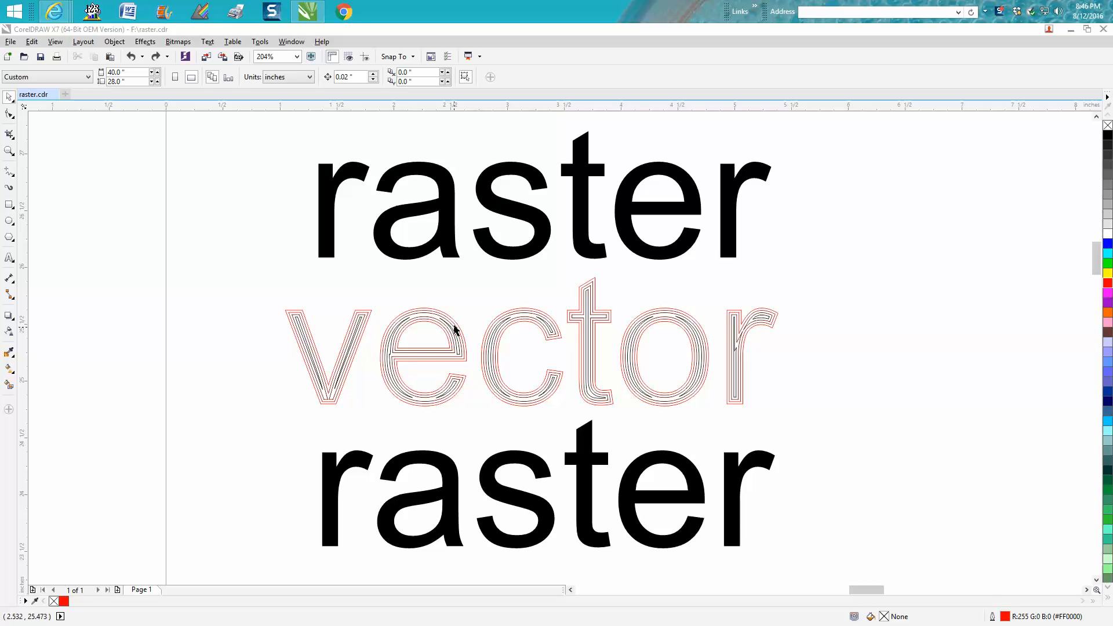
mouse_move(462, 344)
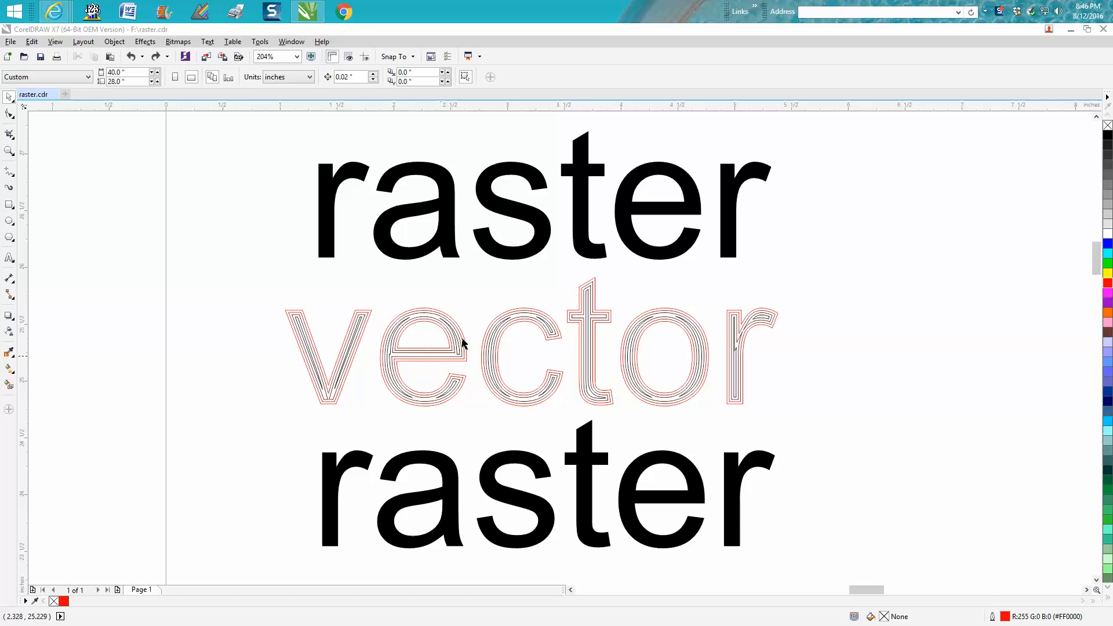
mouse_move(426, 347)
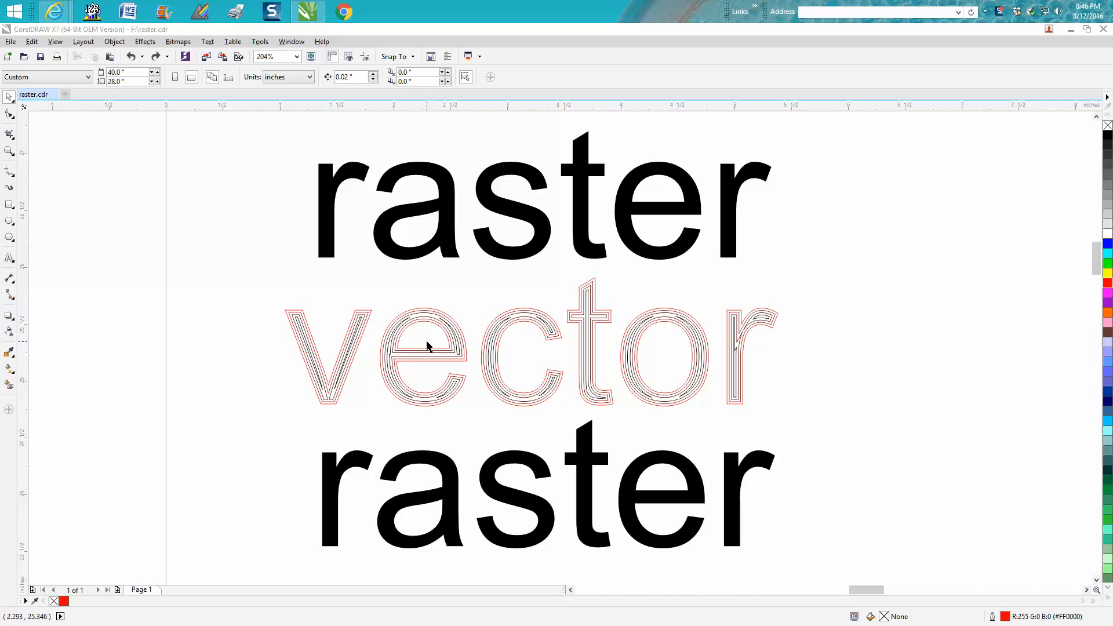
mouse_move(446, 462)
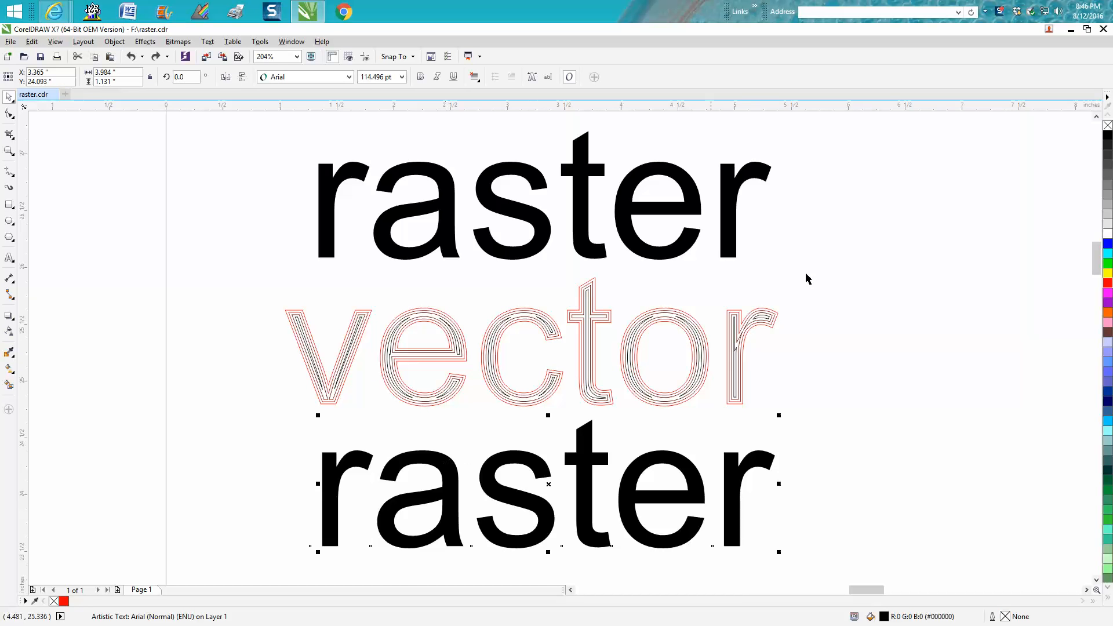
mouse_move(1106, 125)
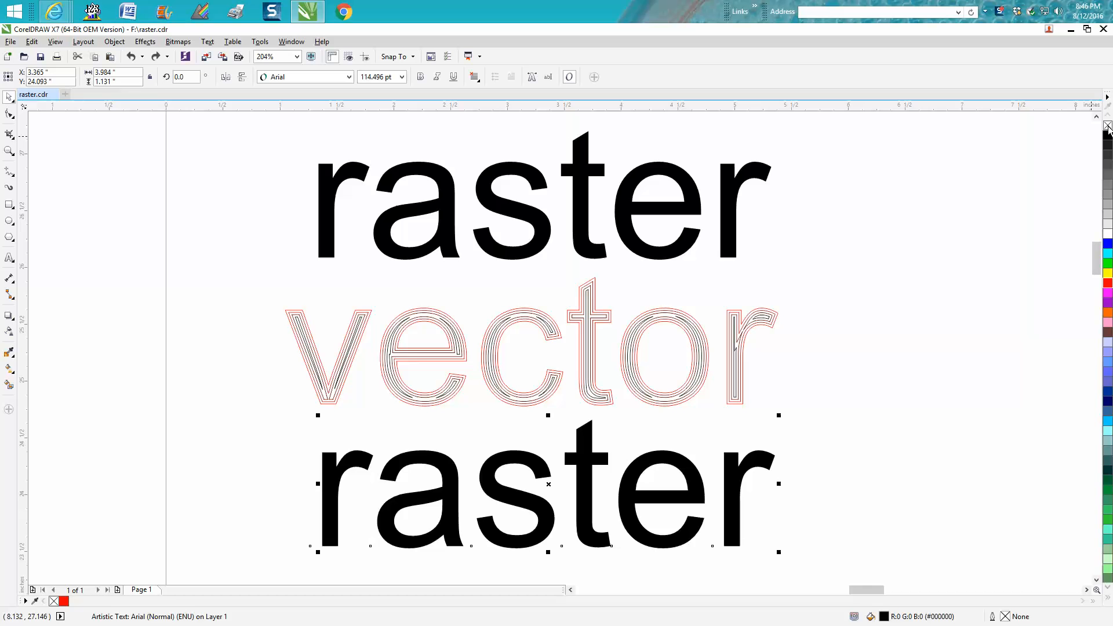
Step: Make the lower 'raster' word a red hairline outline with three inside contour steps, 0.02" apart
key("Delete")
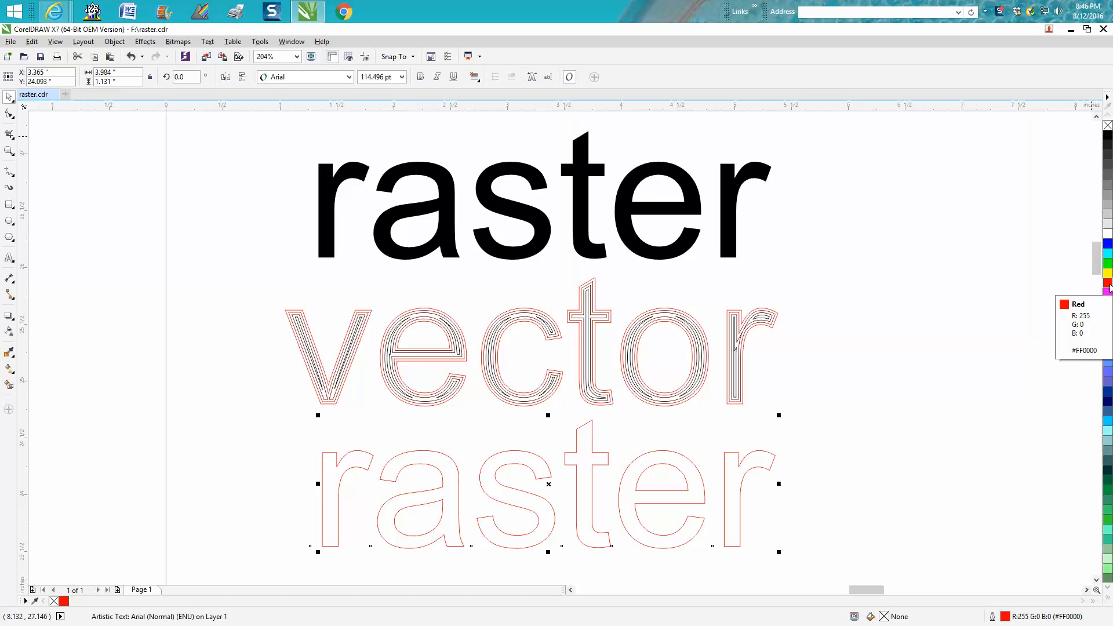
left_click(145, 41)
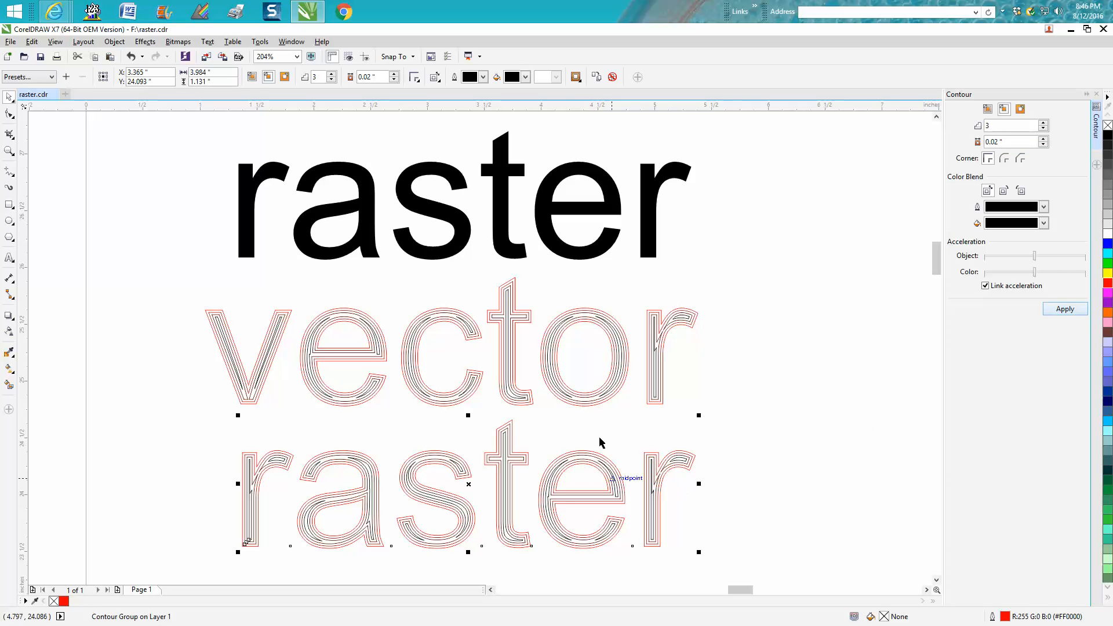
mouse_move(575, 380)
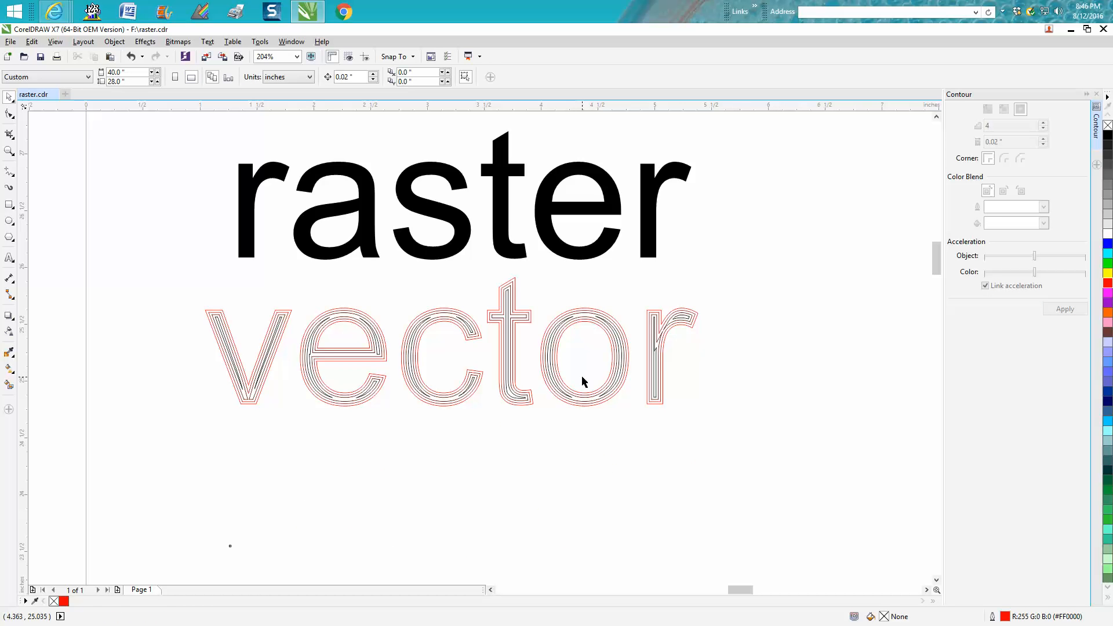
mouse_move(578, 389)
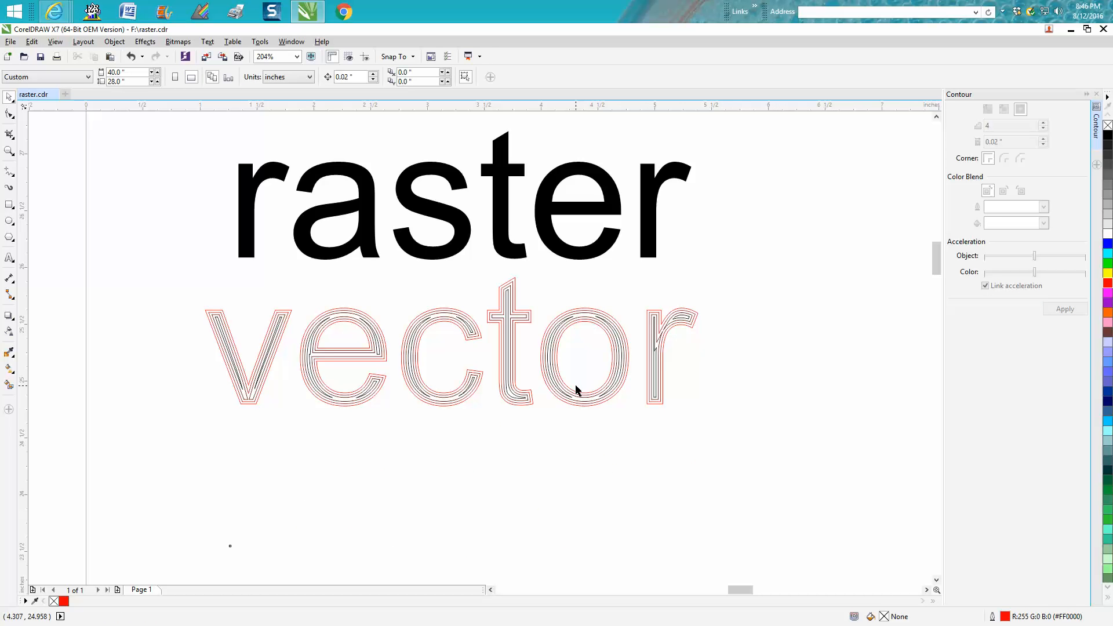
mouse_move(1075, 134)
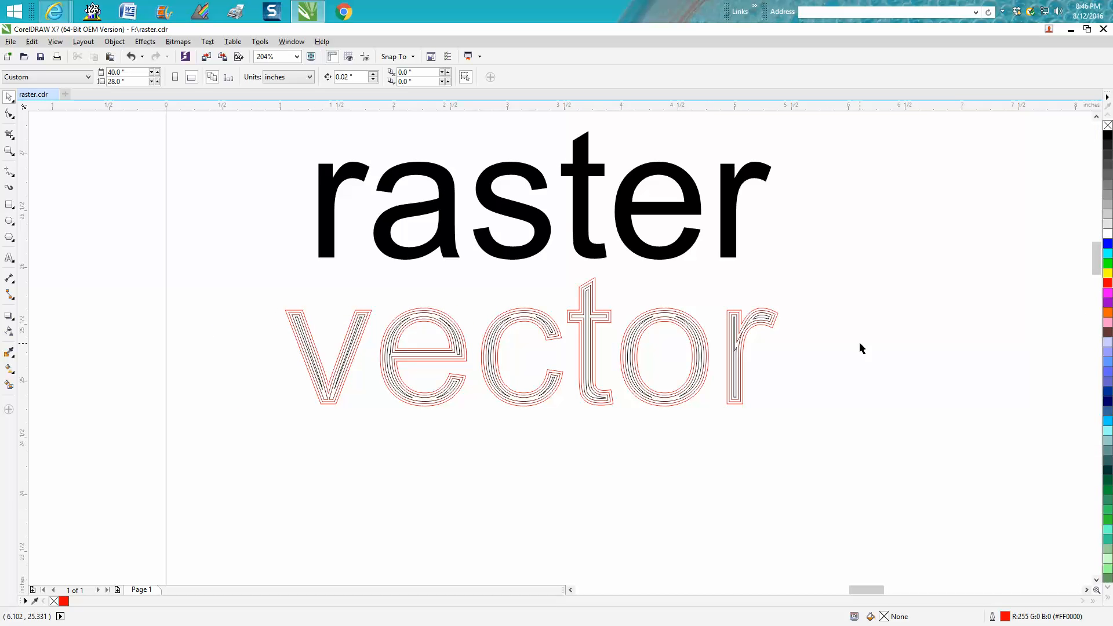
mouse_move(727, 240)
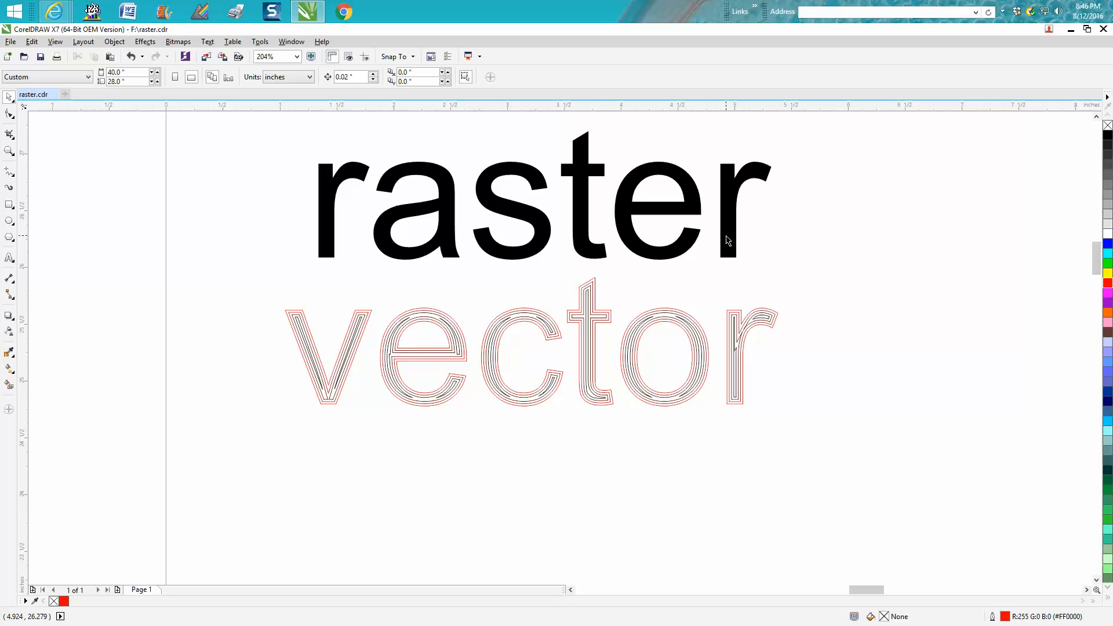
mouse_move(646, 257)
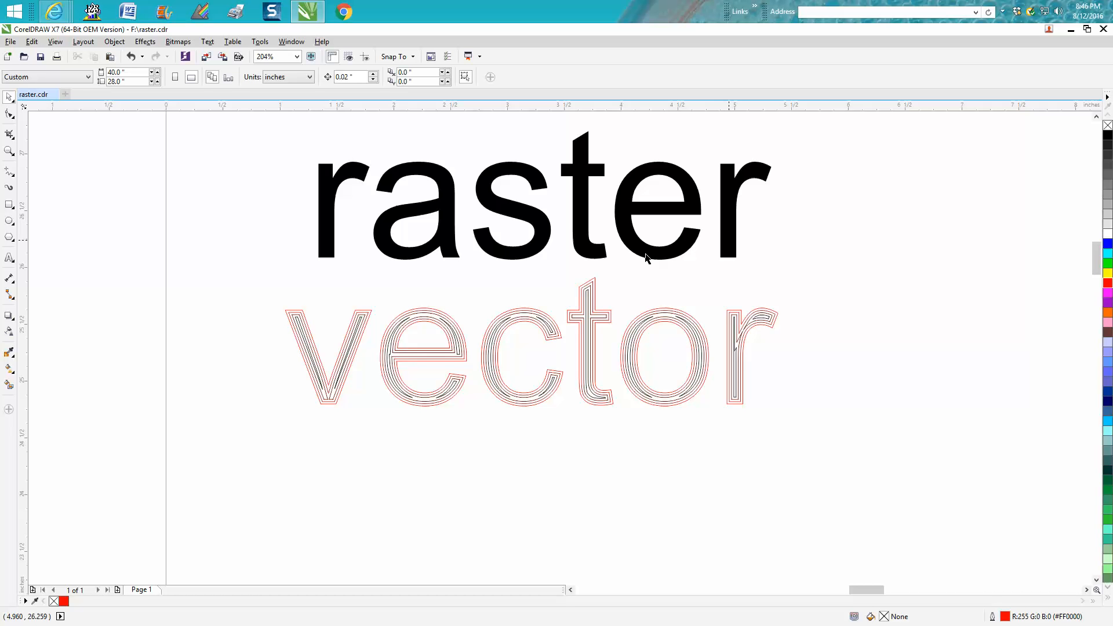
mouse_move(585, 184)
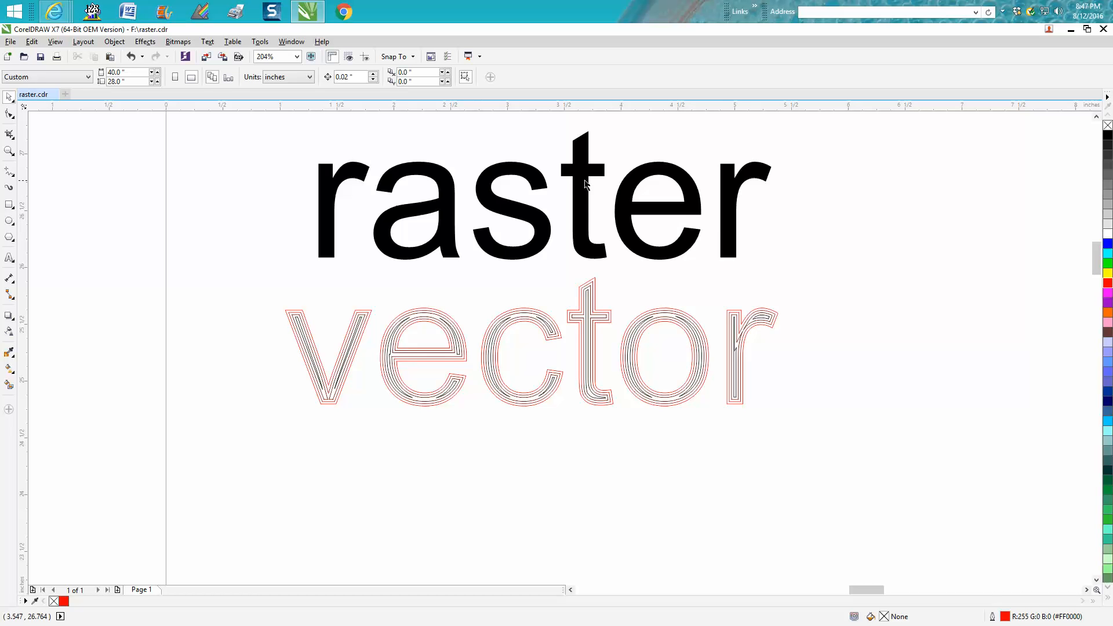
mouse_move(584, 196)
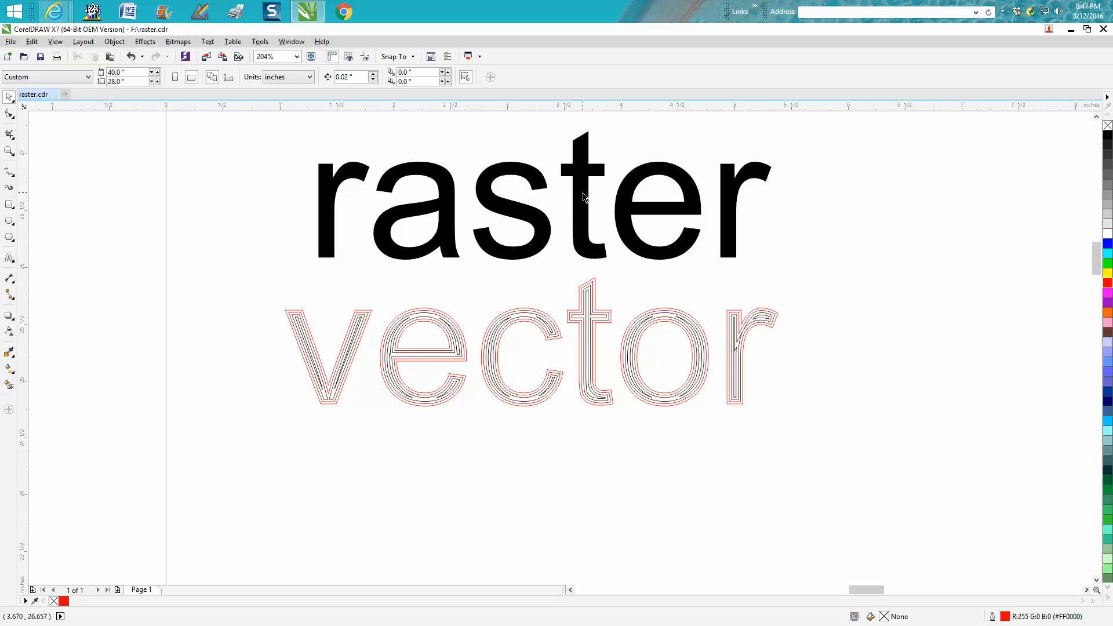
mouse_move(591, 369)
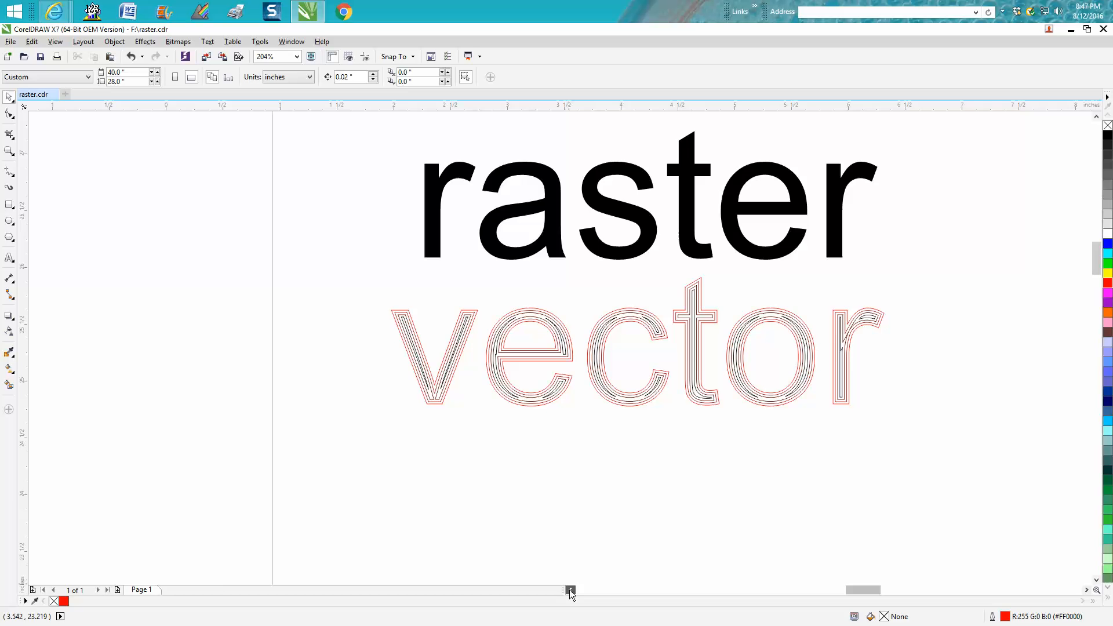
left_click(269, 56)
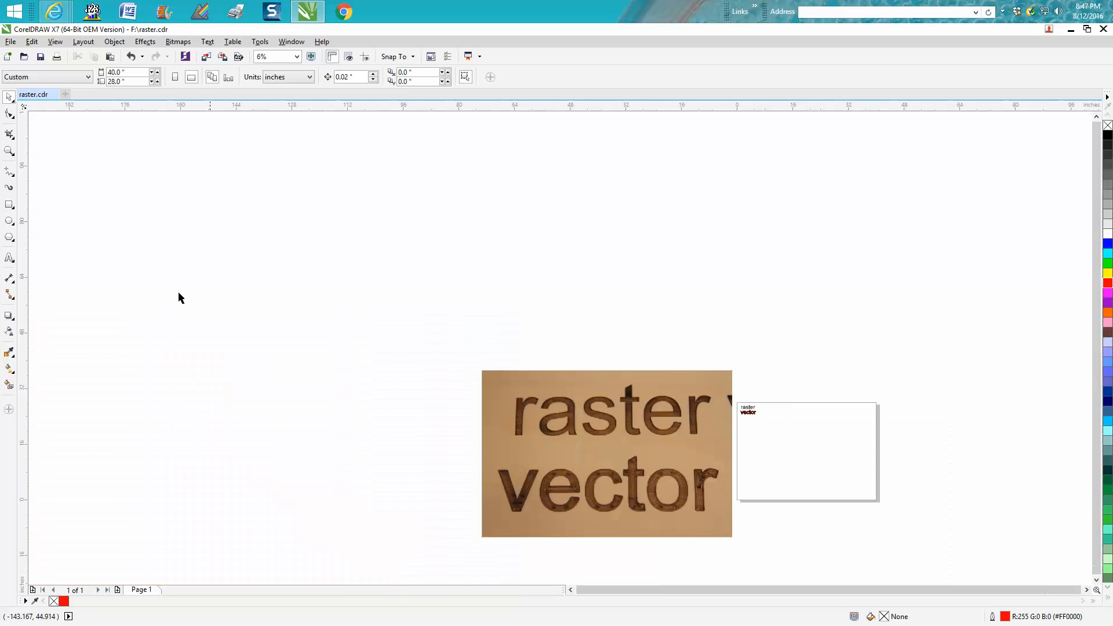
left_click(9, 151)
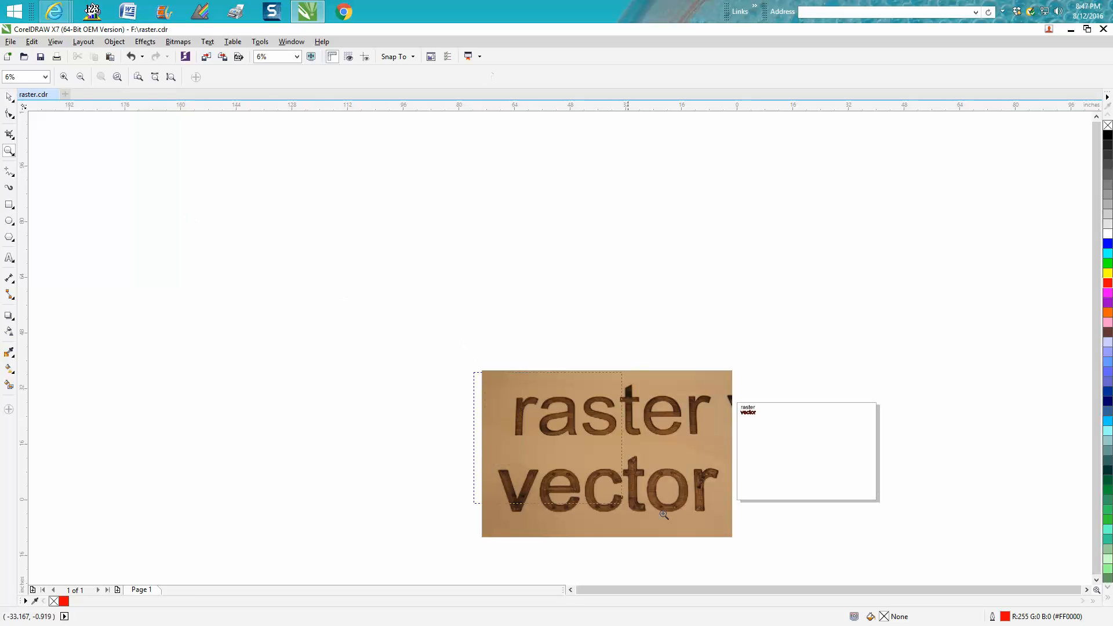
left_click(663, 515)
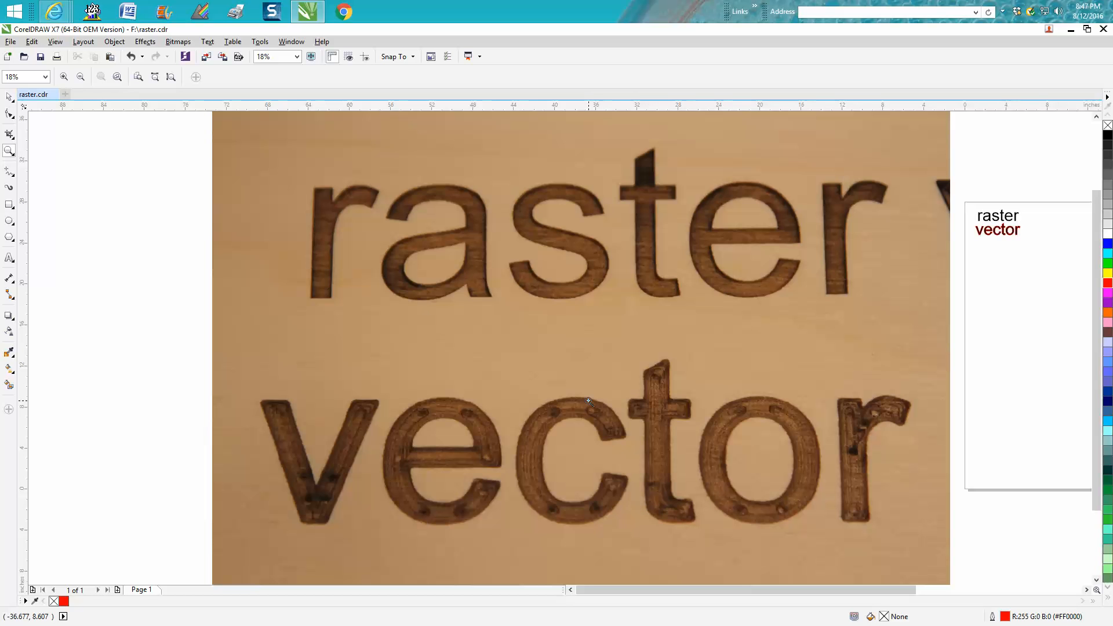
mouse_move(624, 345)
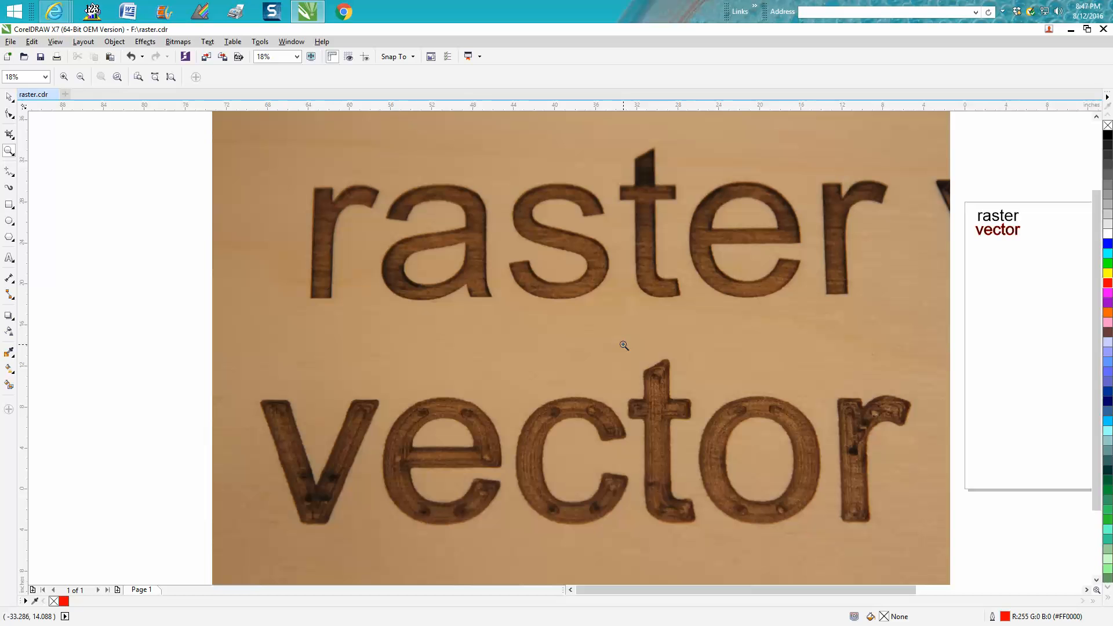
mouse_move(545, 390)
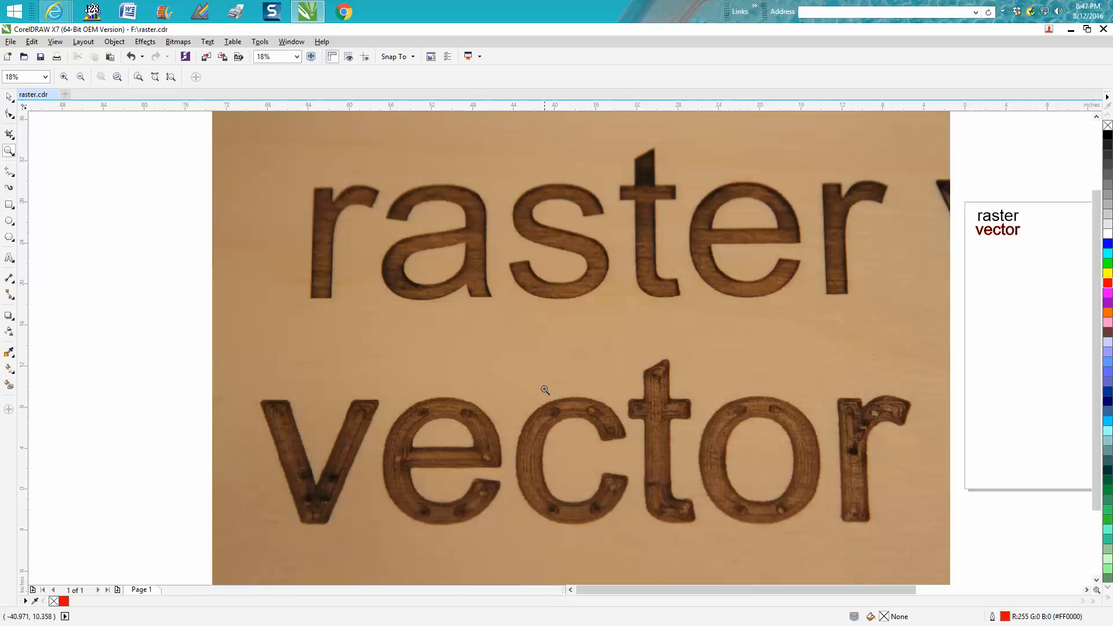
mouse_move(556, 392)
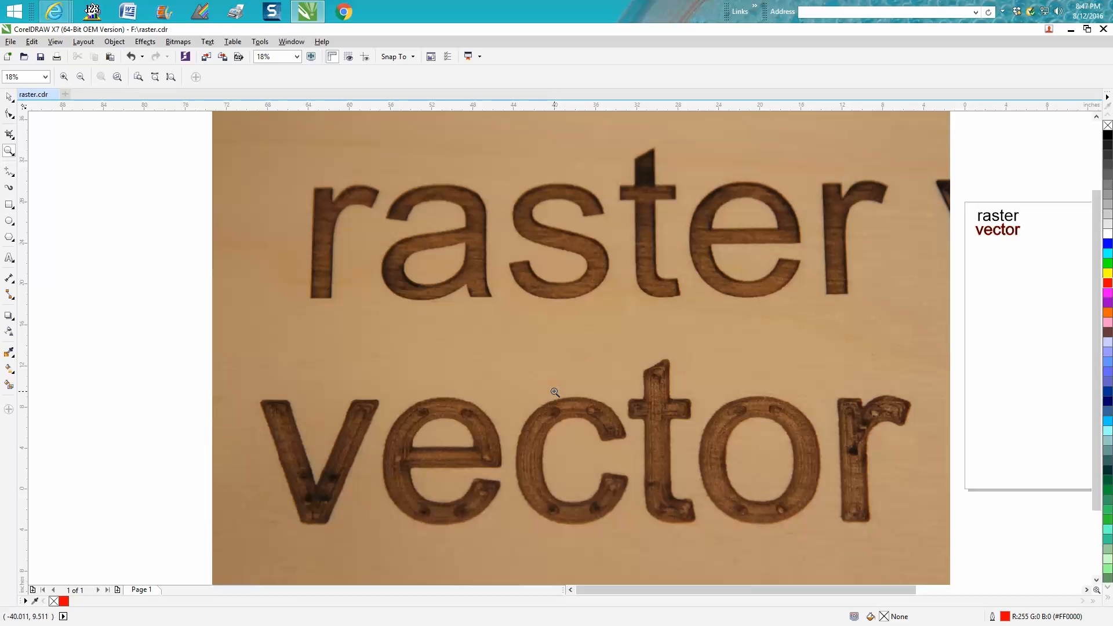
mouse_move(556, 387)
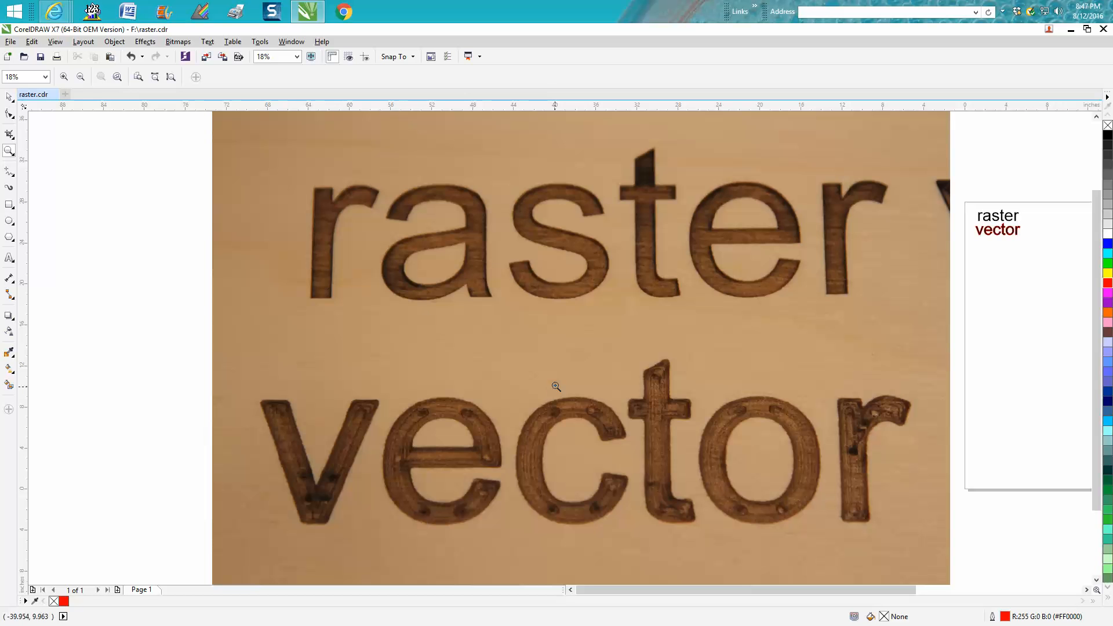
mouse_move(559, 371)
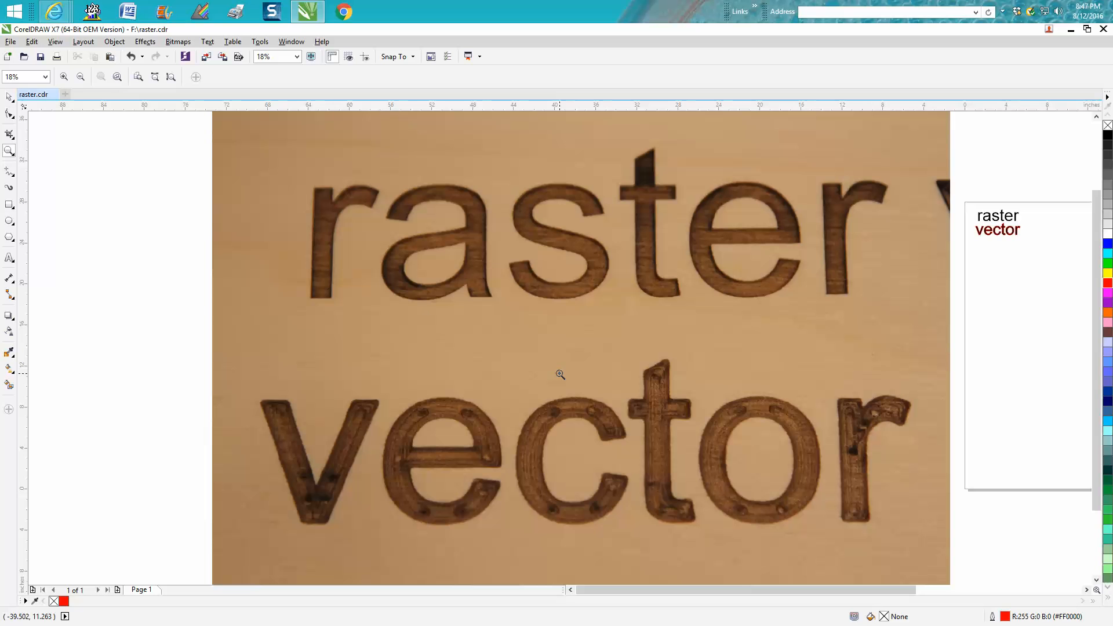
mouse_move(511, 472)
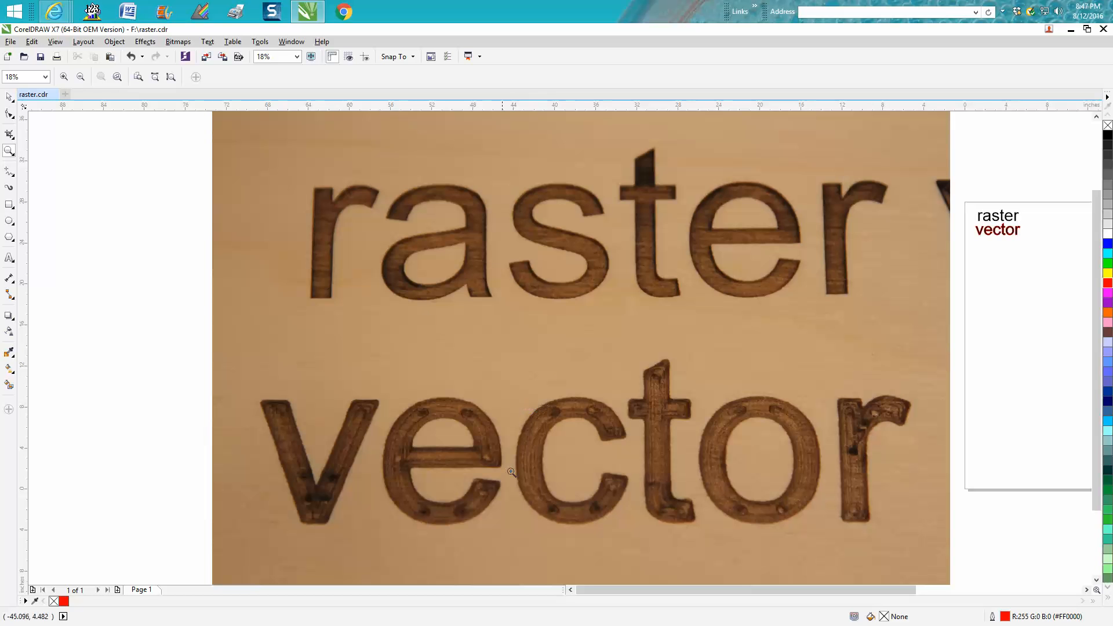
mouse_move(543, 415)
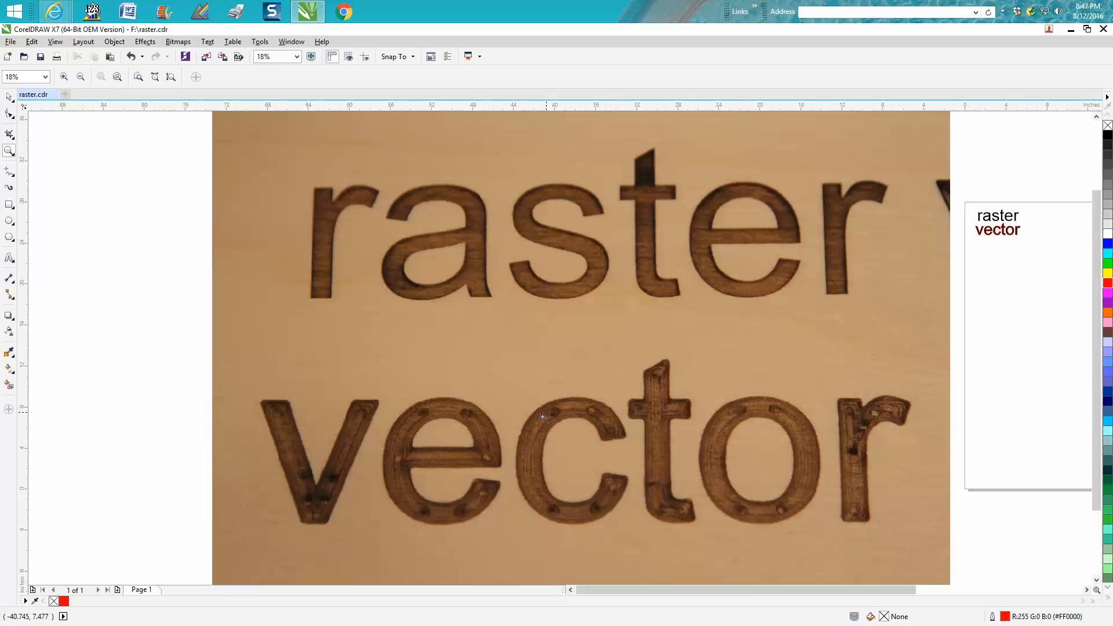
mouse_move(582, 401)
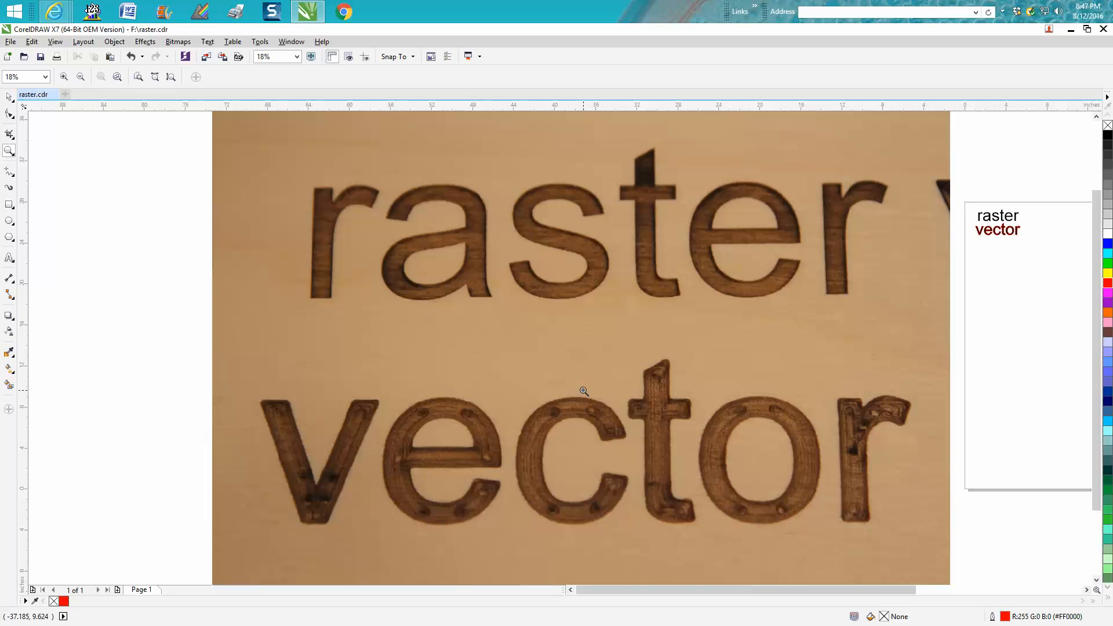
mouse_move(548, 414)
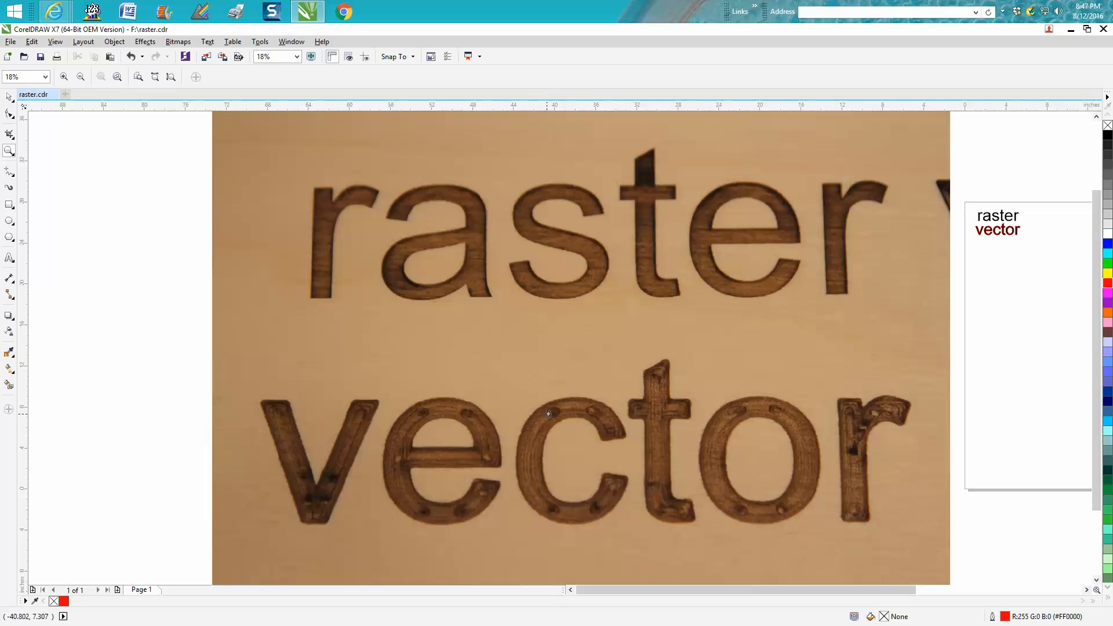
mouse_move(701, 433)
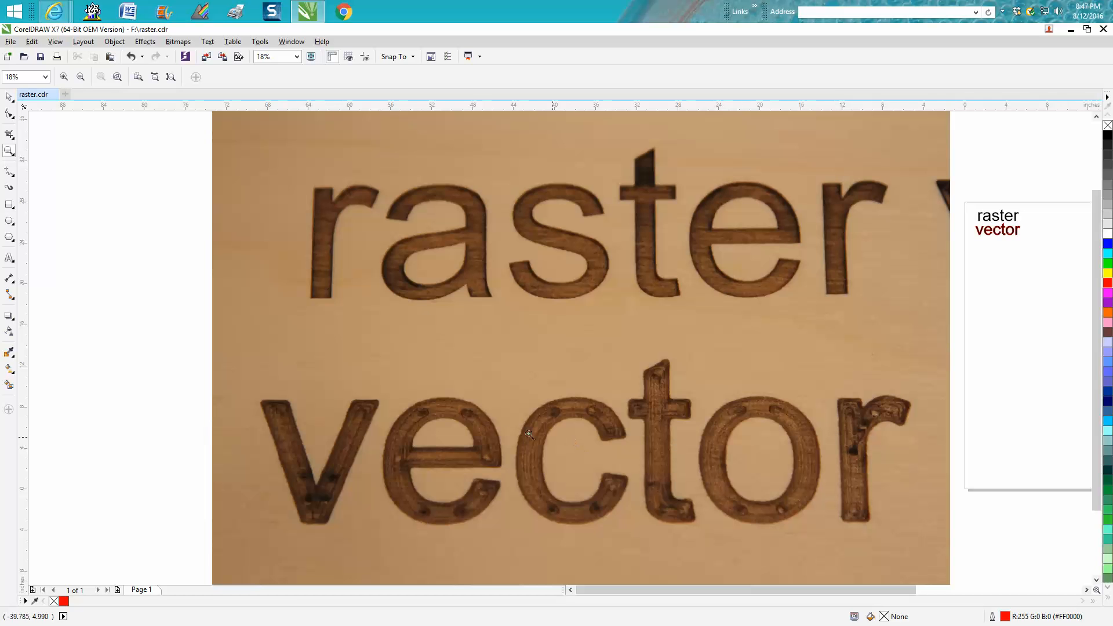
mouse_move(480, 426)
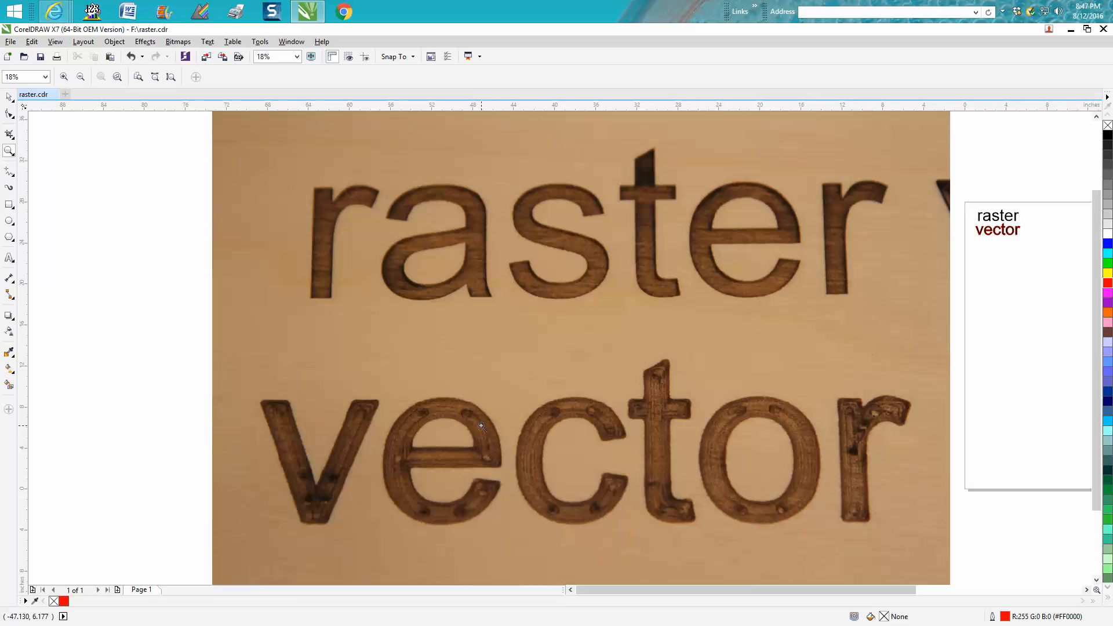
mouse_move(509, 417)
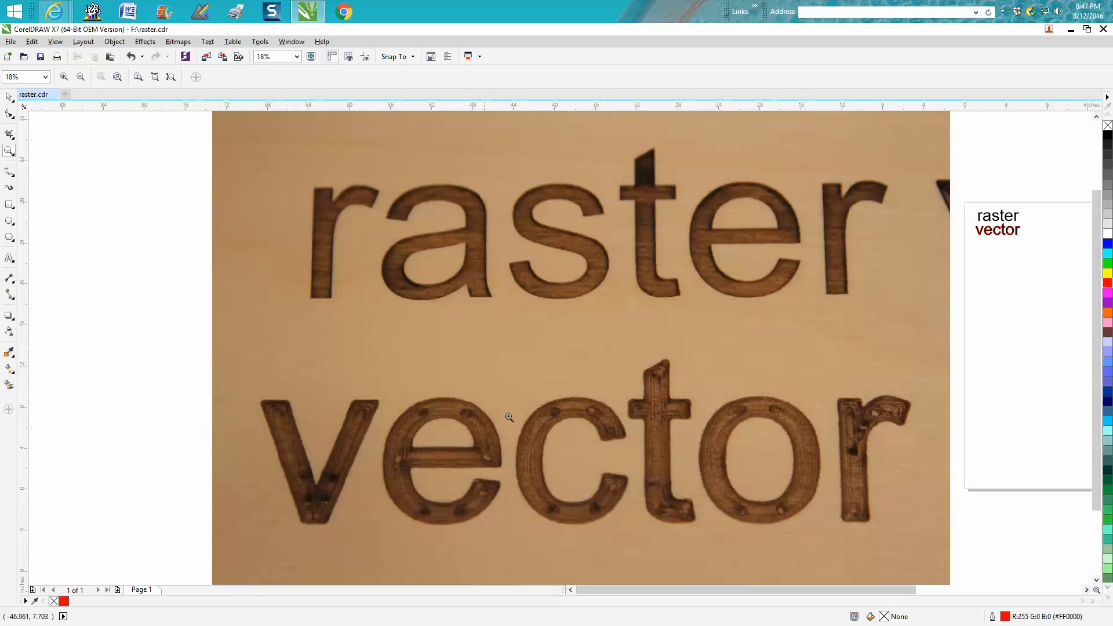
mouse_move(720, 427)
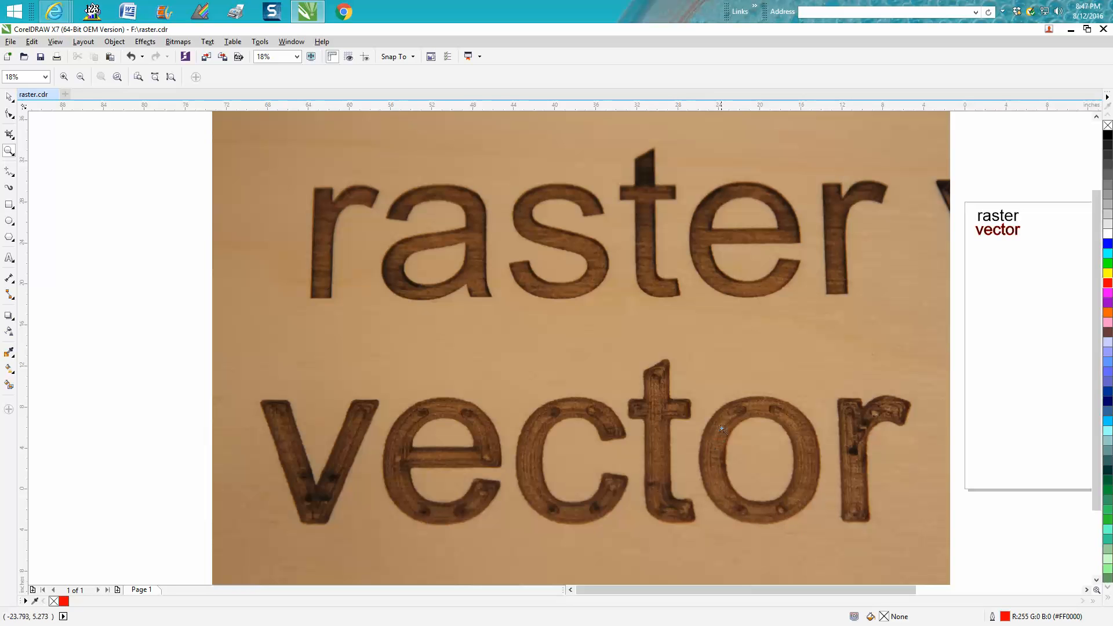
mouse_move(819, 412)
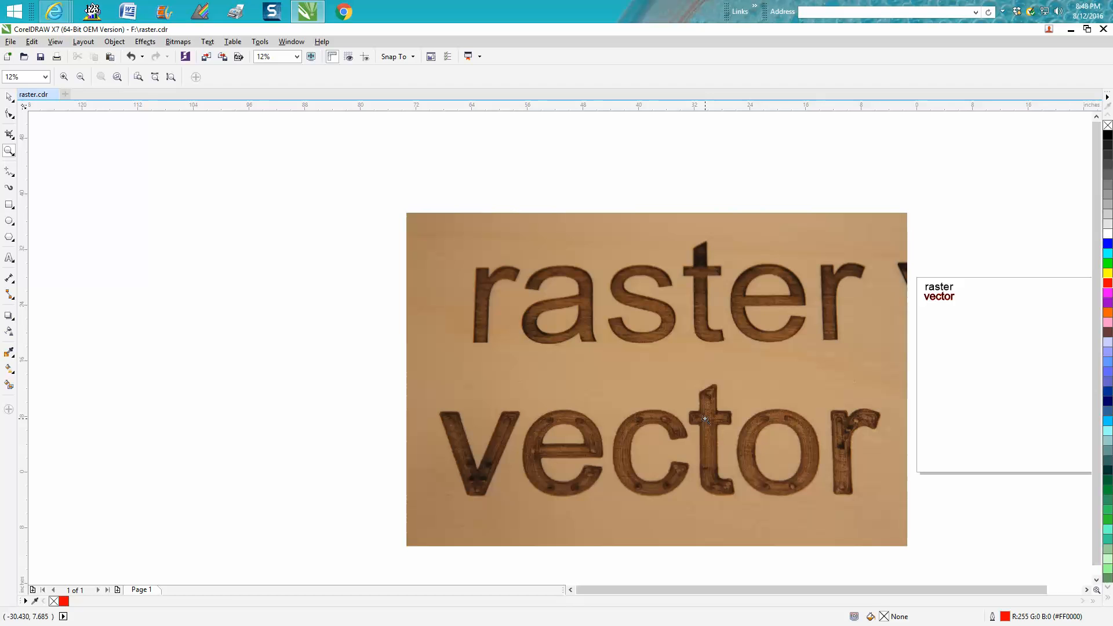
mouse_move(667, 424)
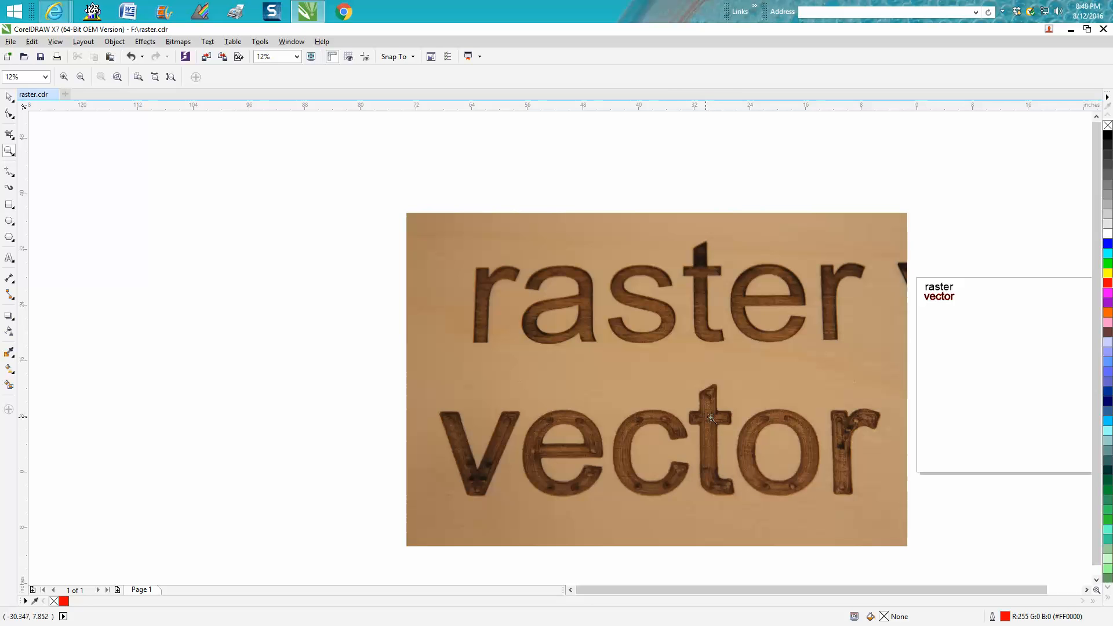
mouse_move(712, 416)
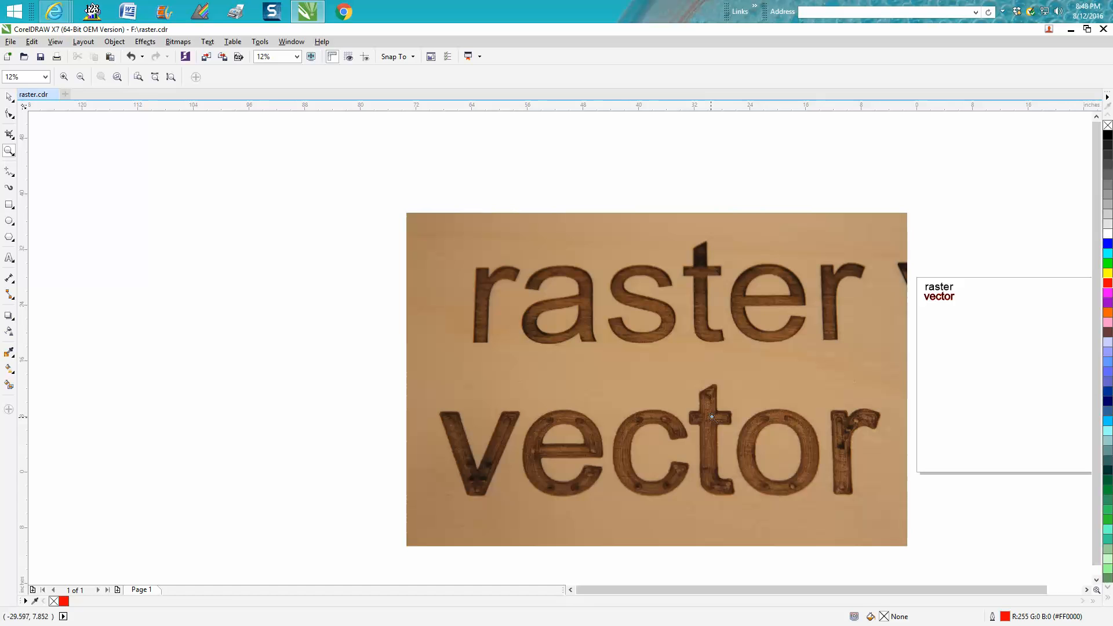
mouse_move(675, 420)
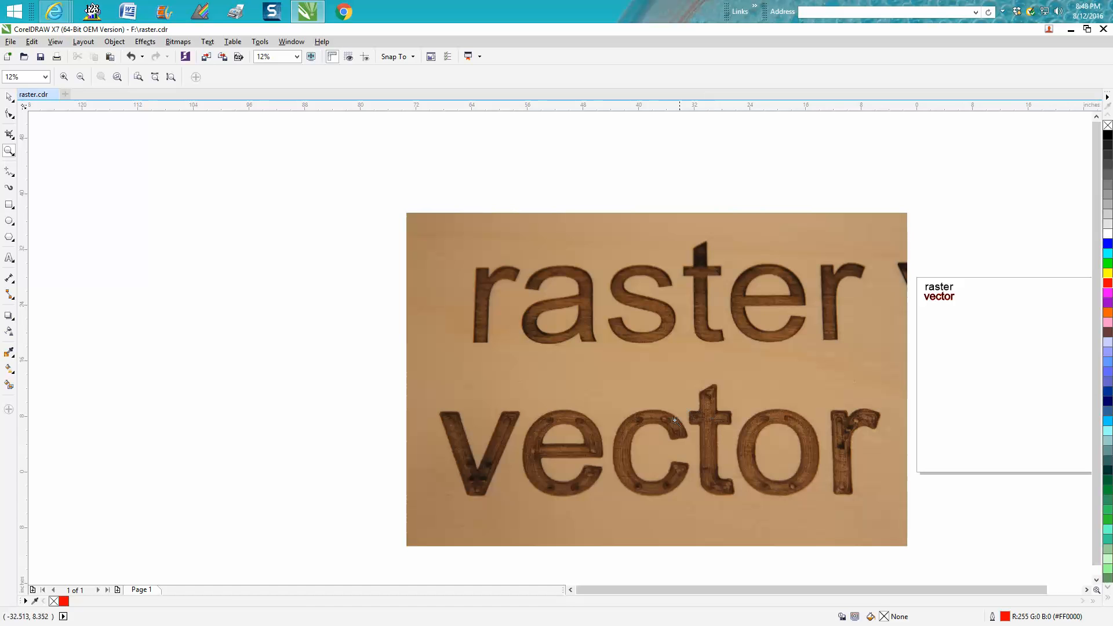
mouse_move(714, 424)
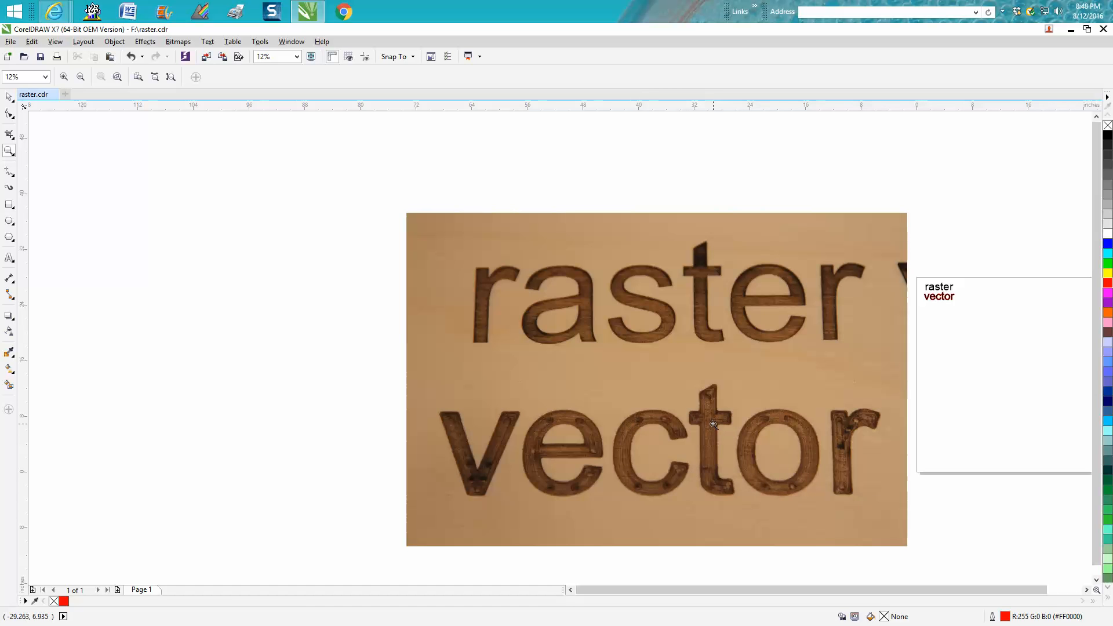
mouse_move(660, 348)
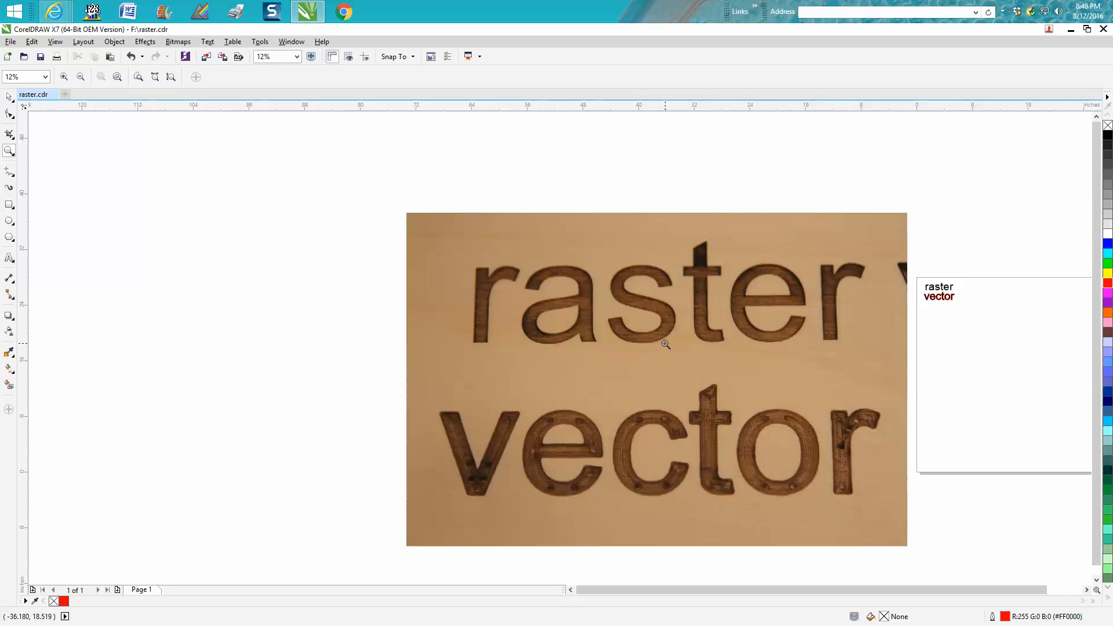
mouse_move(641, 426)
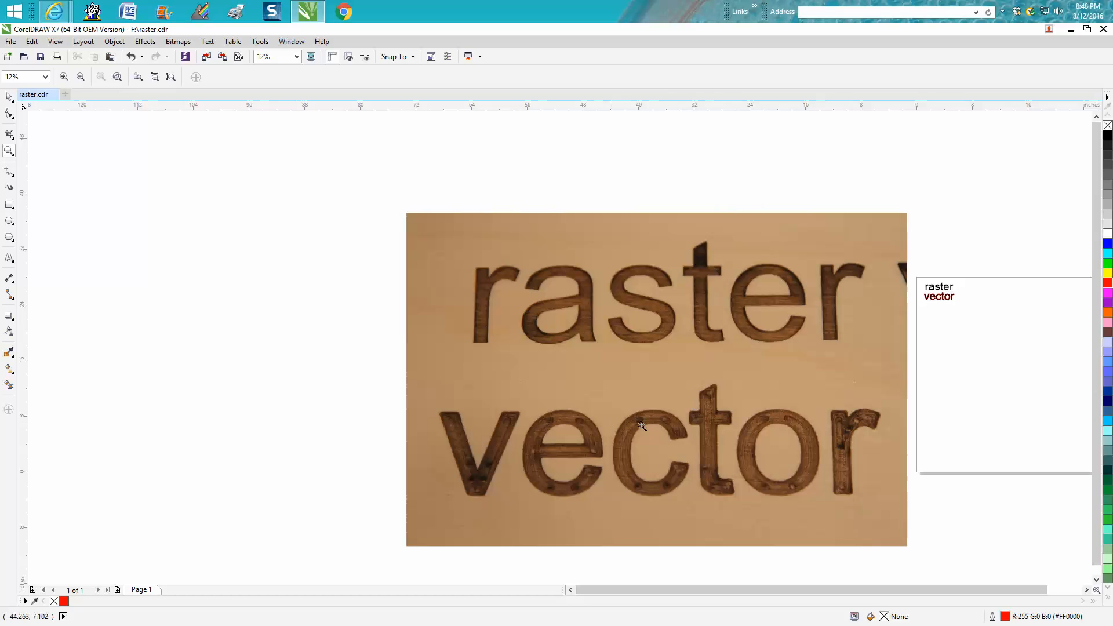
mouse_move(648, 414)
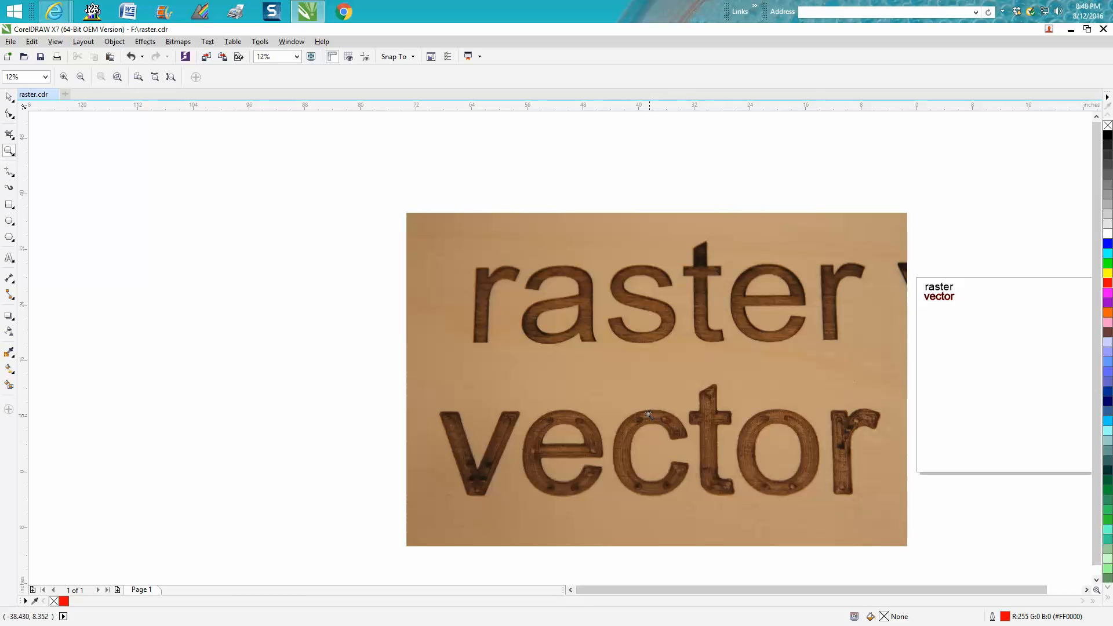
mouse_move(657, 414)
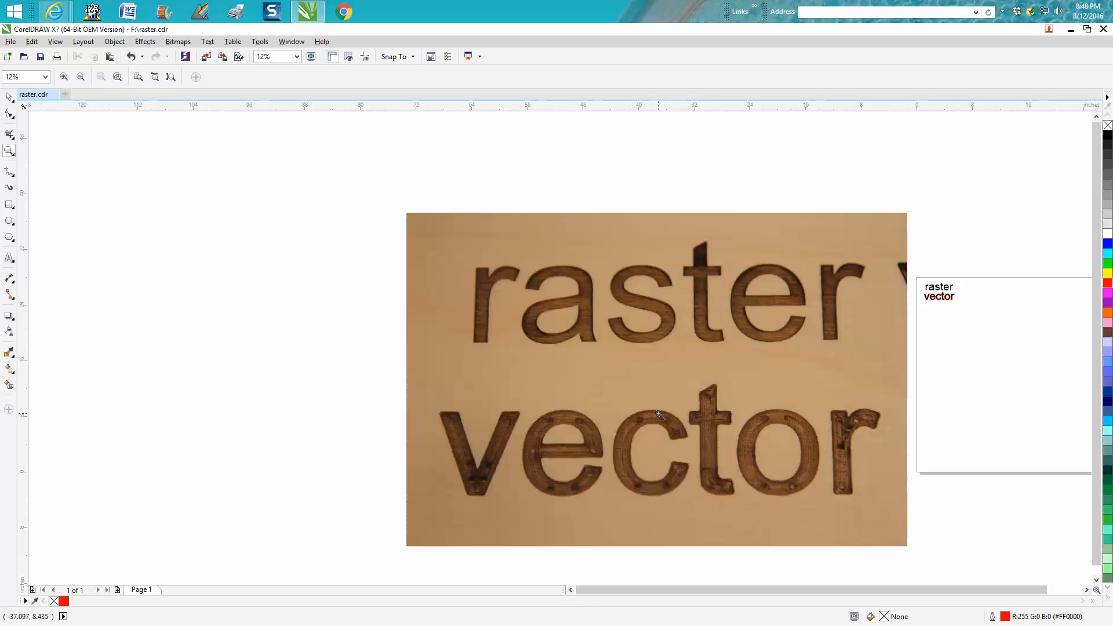
mouse_move(654, 328)
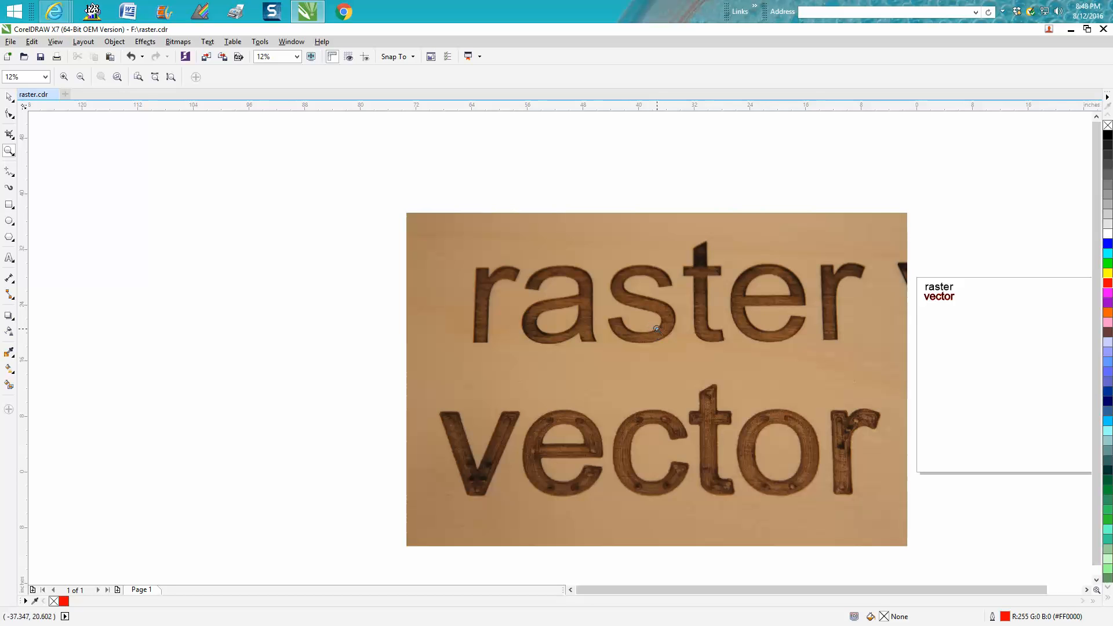
mouse_move(638, 471)
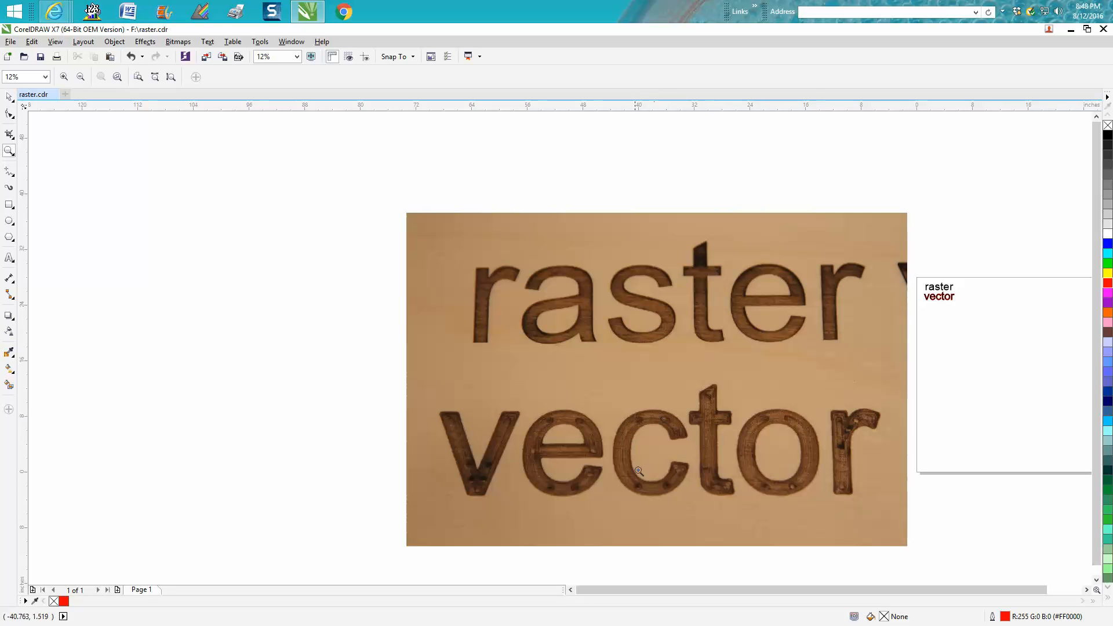
mouse_move(790, 487)
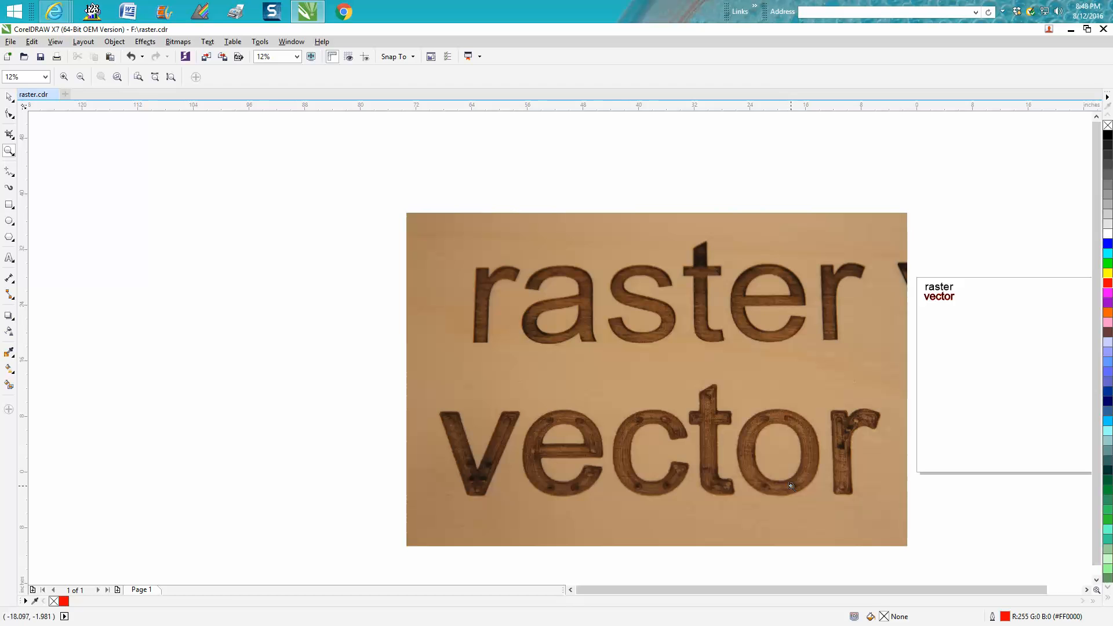
mouse_move(779, 452)
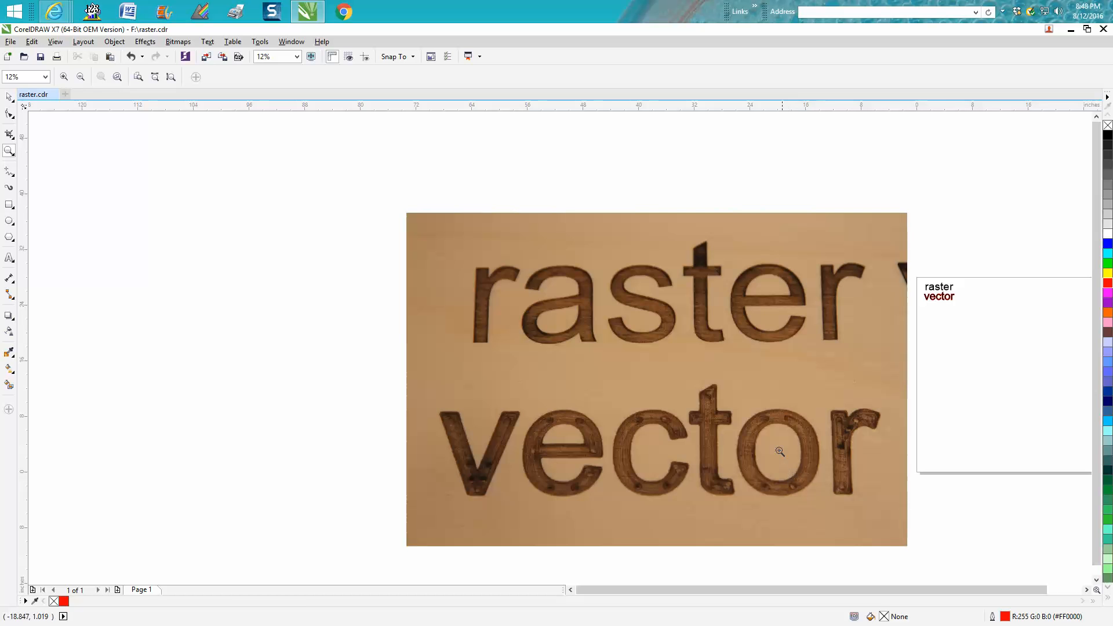
mouse_move(774, 437)
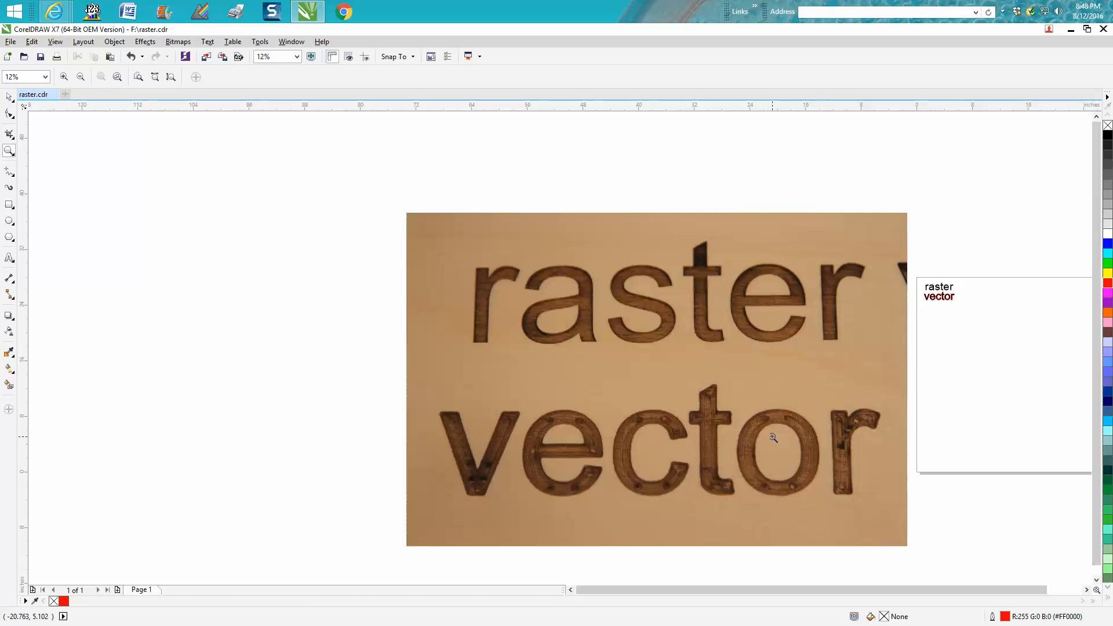
mouse_move(768, 433)
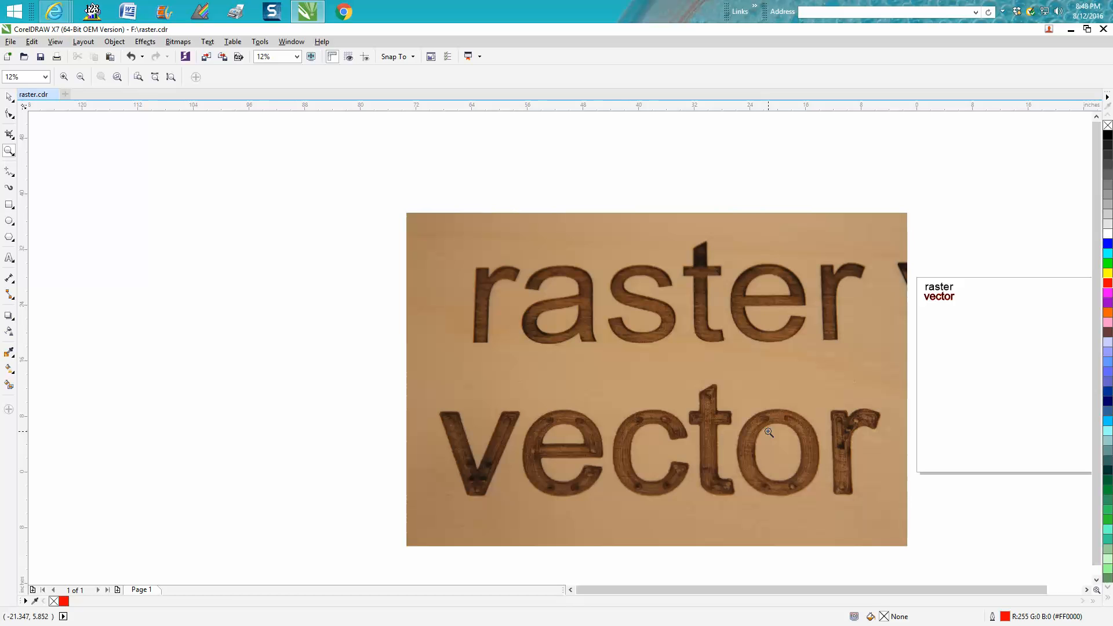
mouse_move(718, 440)
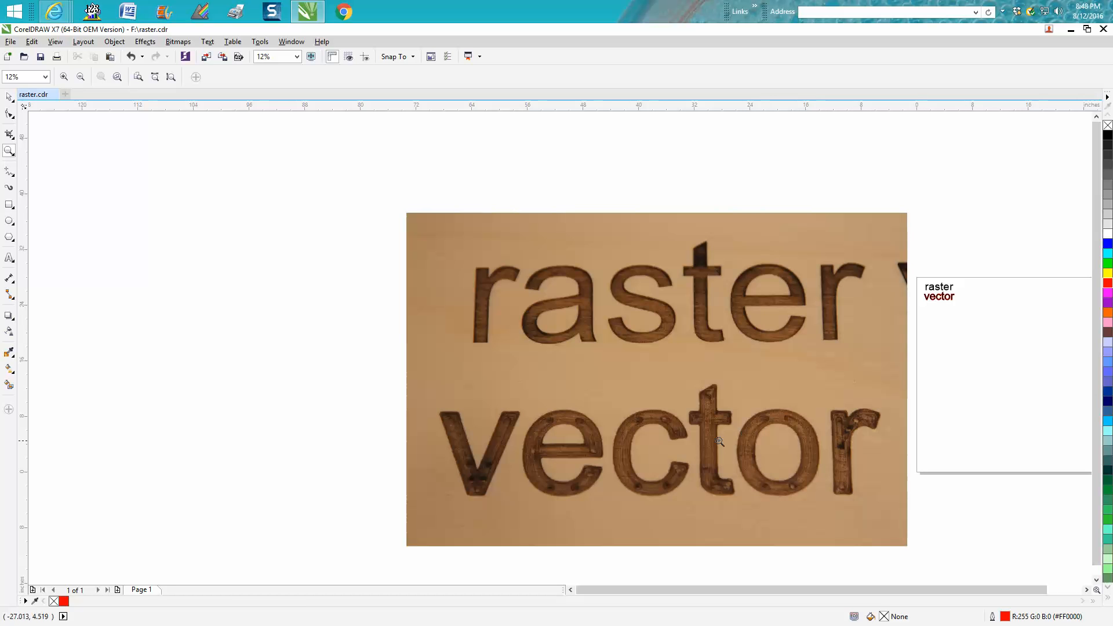
mouse_move(626, 427)
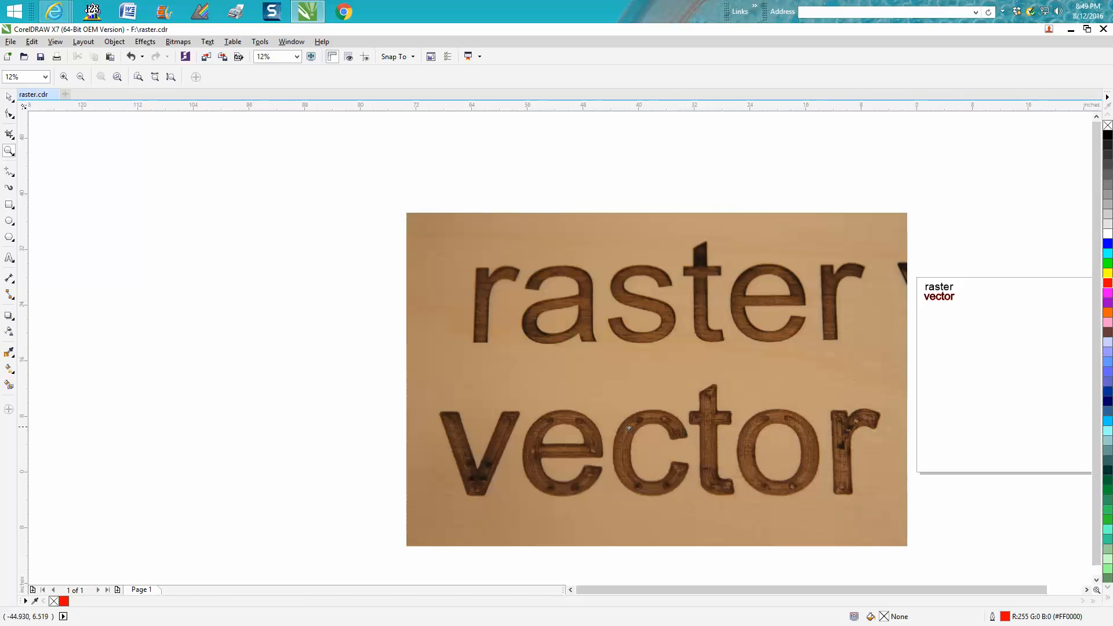
mouse_move(647, 344)
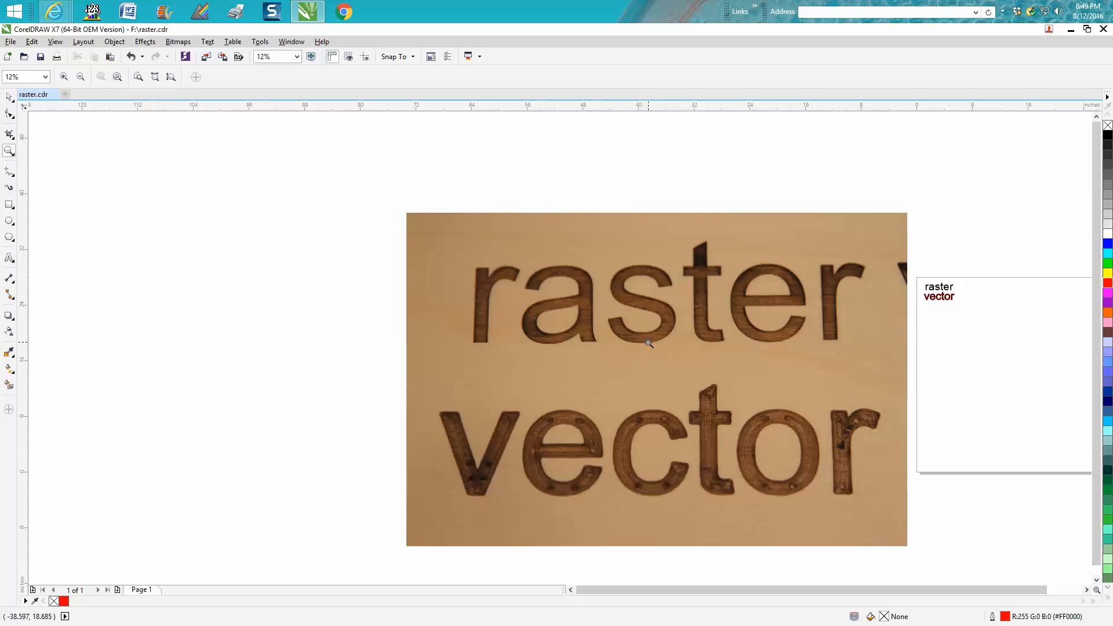